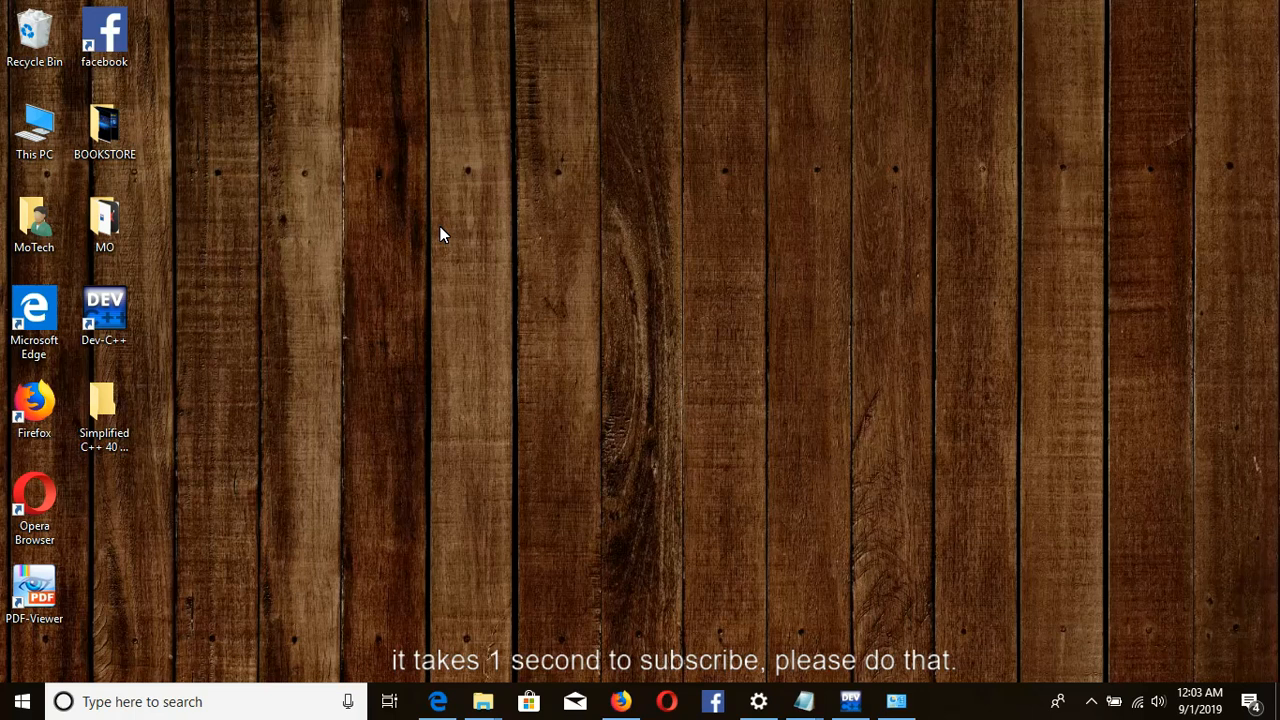
mouse_move(645, 521)
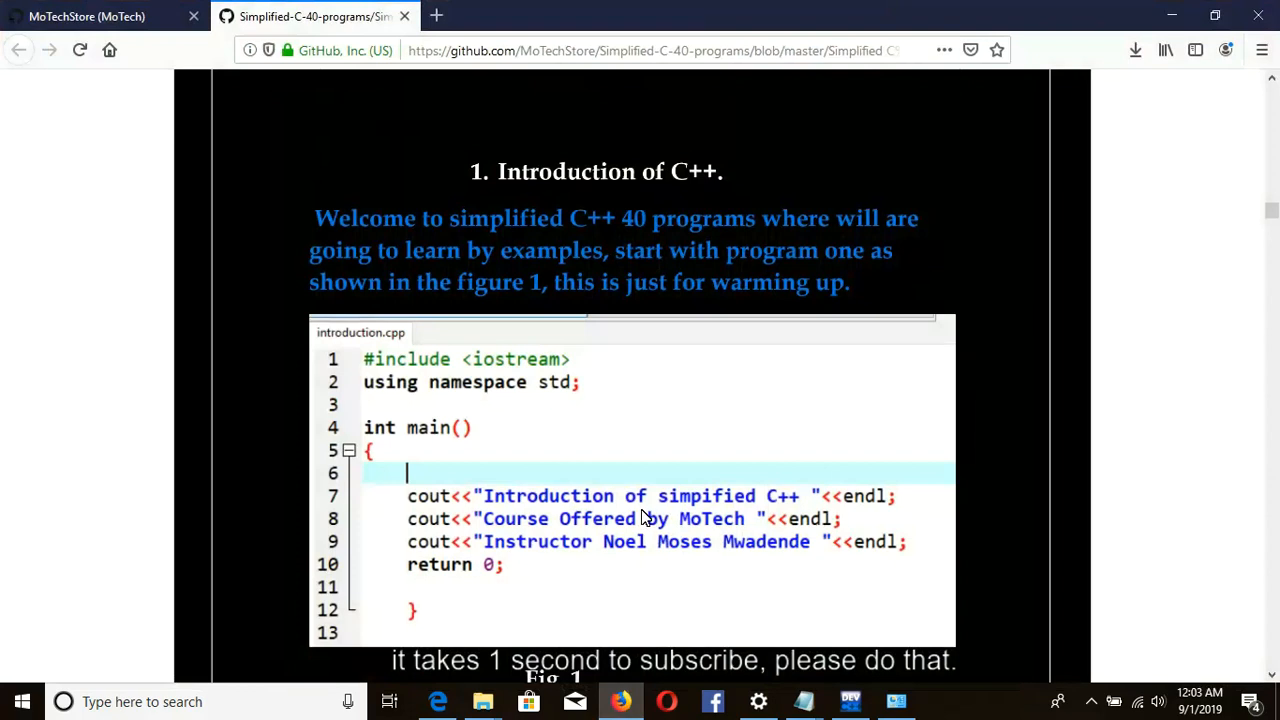
mouse_move(778, 502)
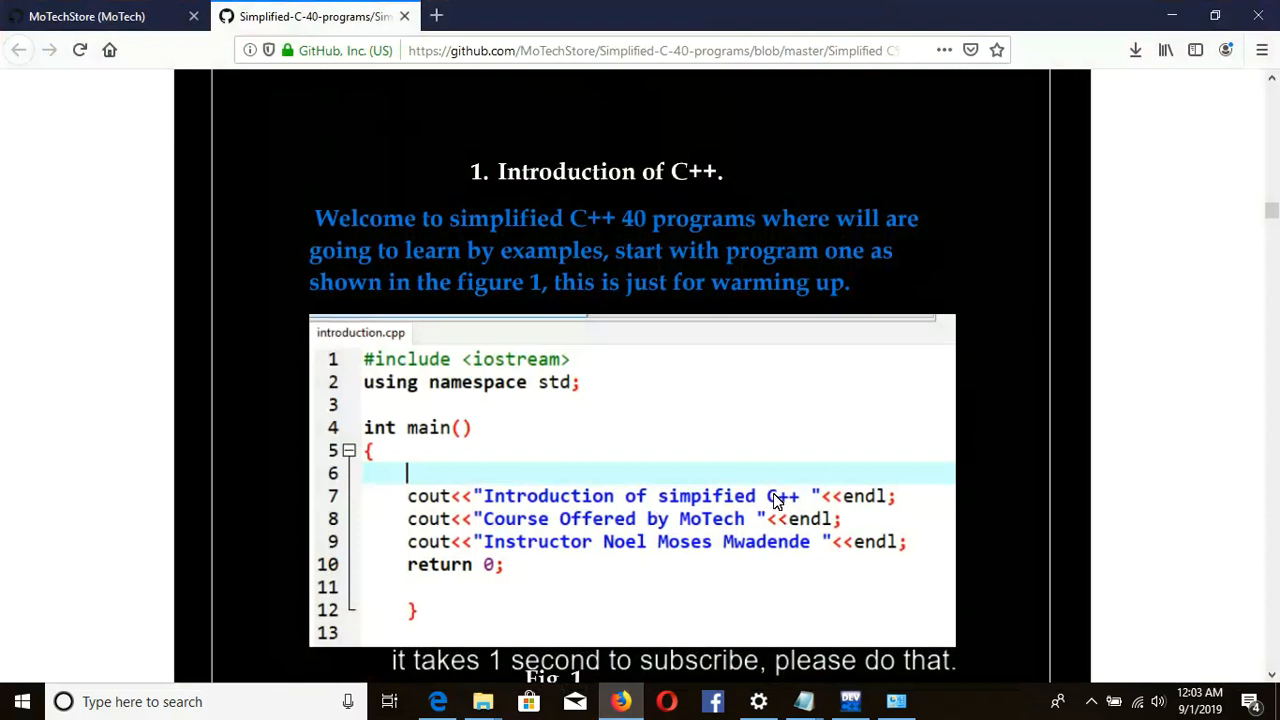
- Scroll the GitHub tutorial past Fig. 1 to the introduction.exe output in Fig. 2
scroll("down", 3)
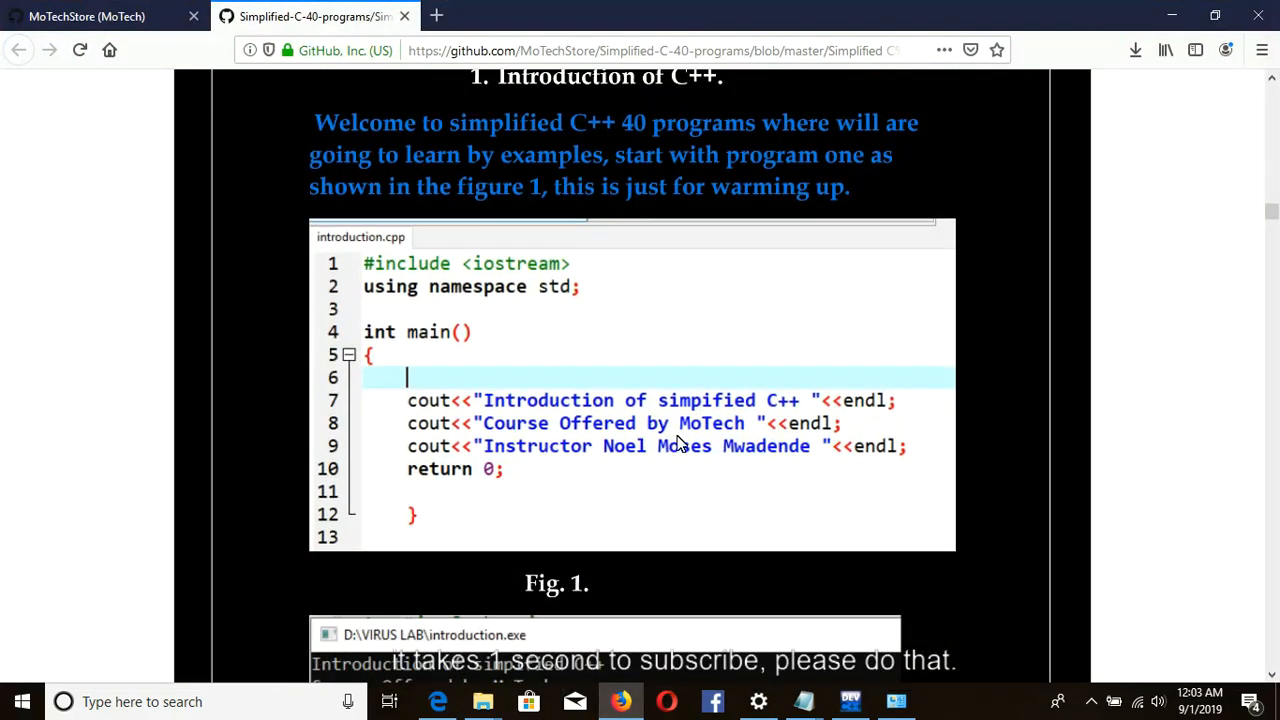
mouse_move(590, 388)
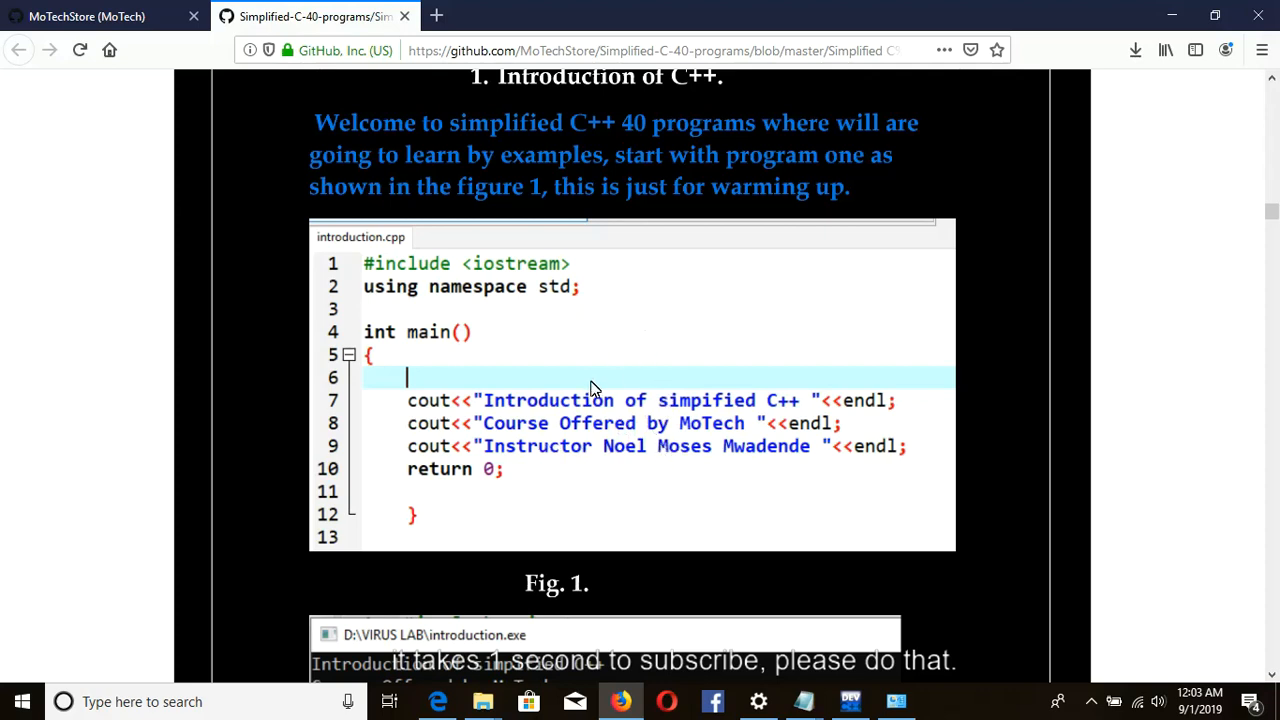
mouse_move(727, 348)
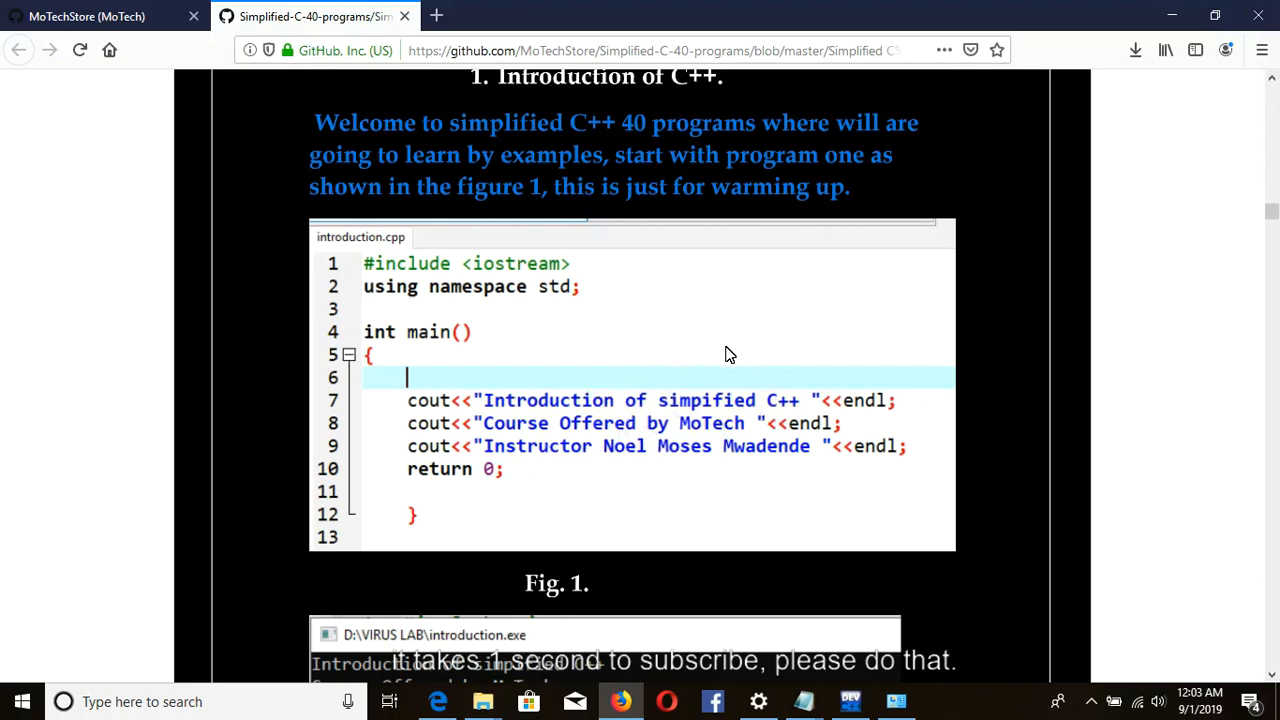
scroll("down", 3)
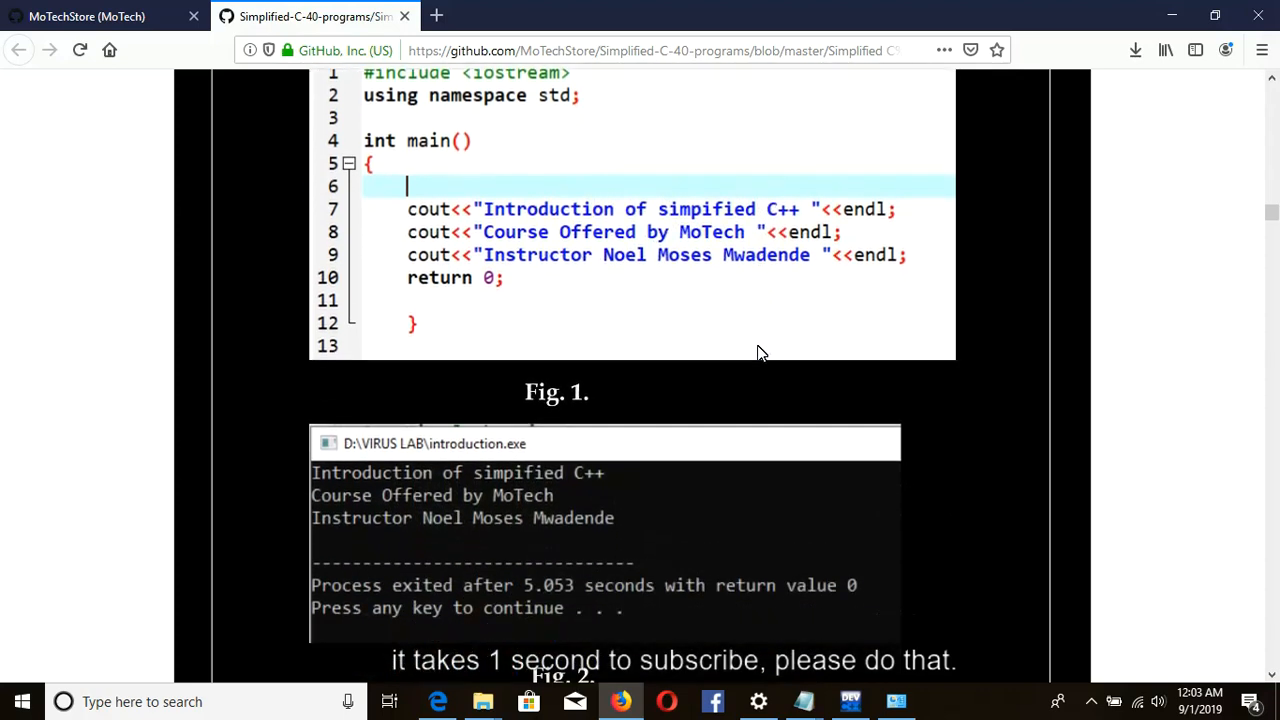
scroll("down", 3)
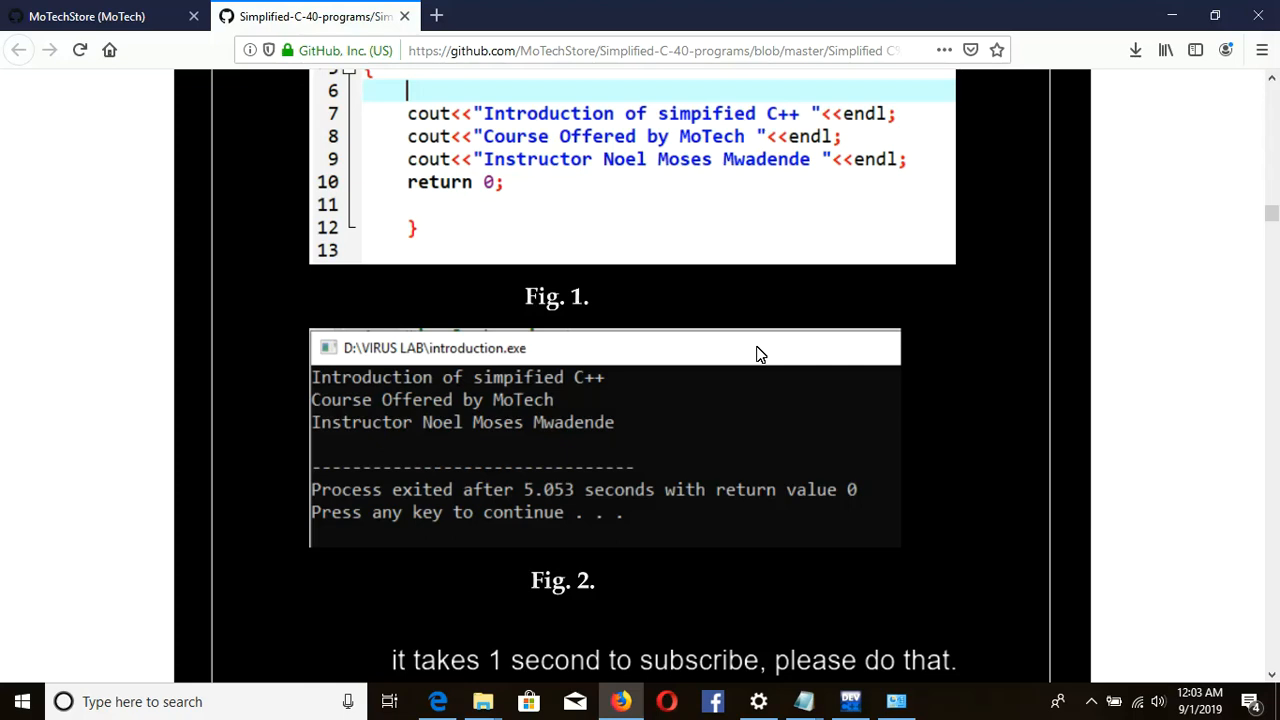
mouse_move(835, 190)
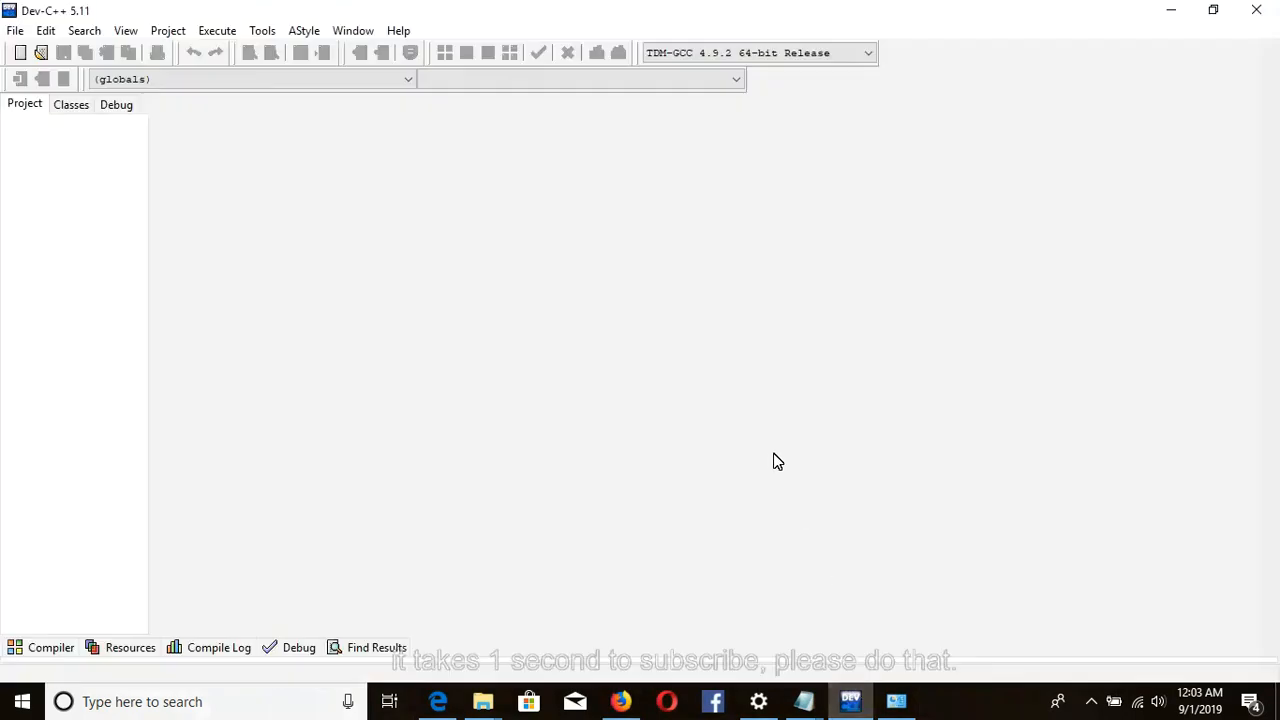
mouse_move(761, 433)
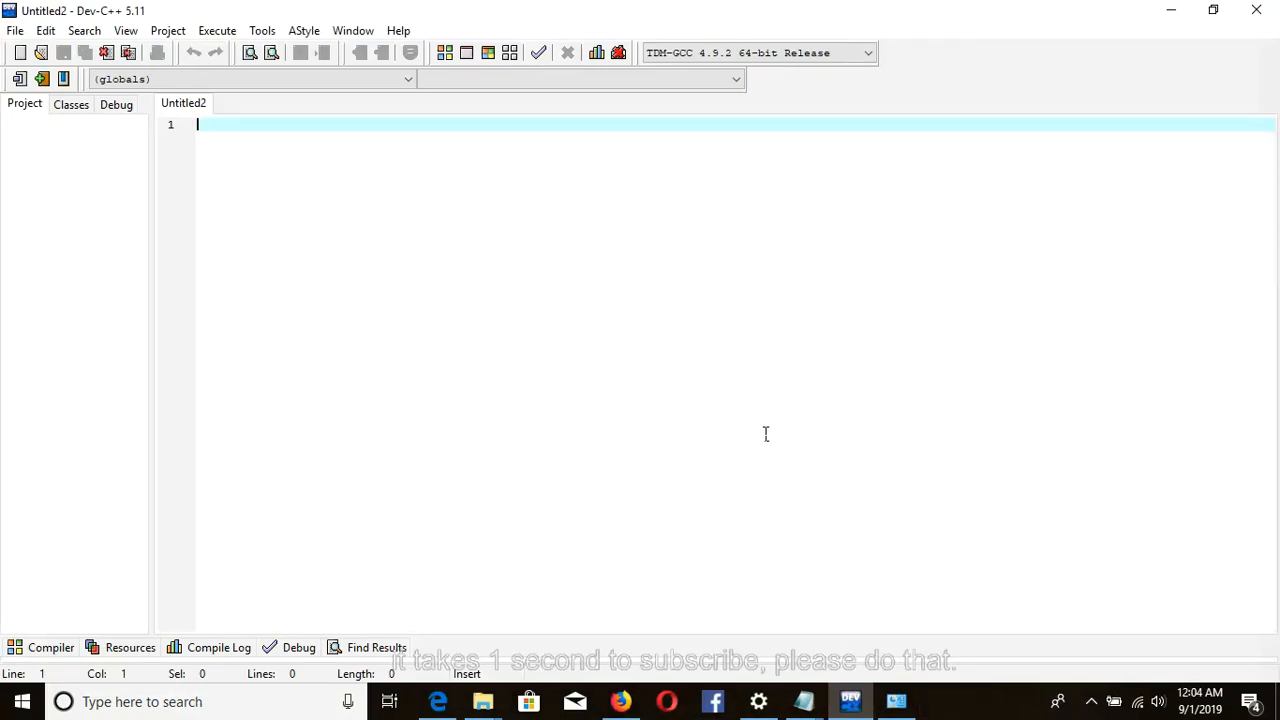
- Write '#include <iostream>' and 'using namespace std;' as the file's opening lines
type("#inc")
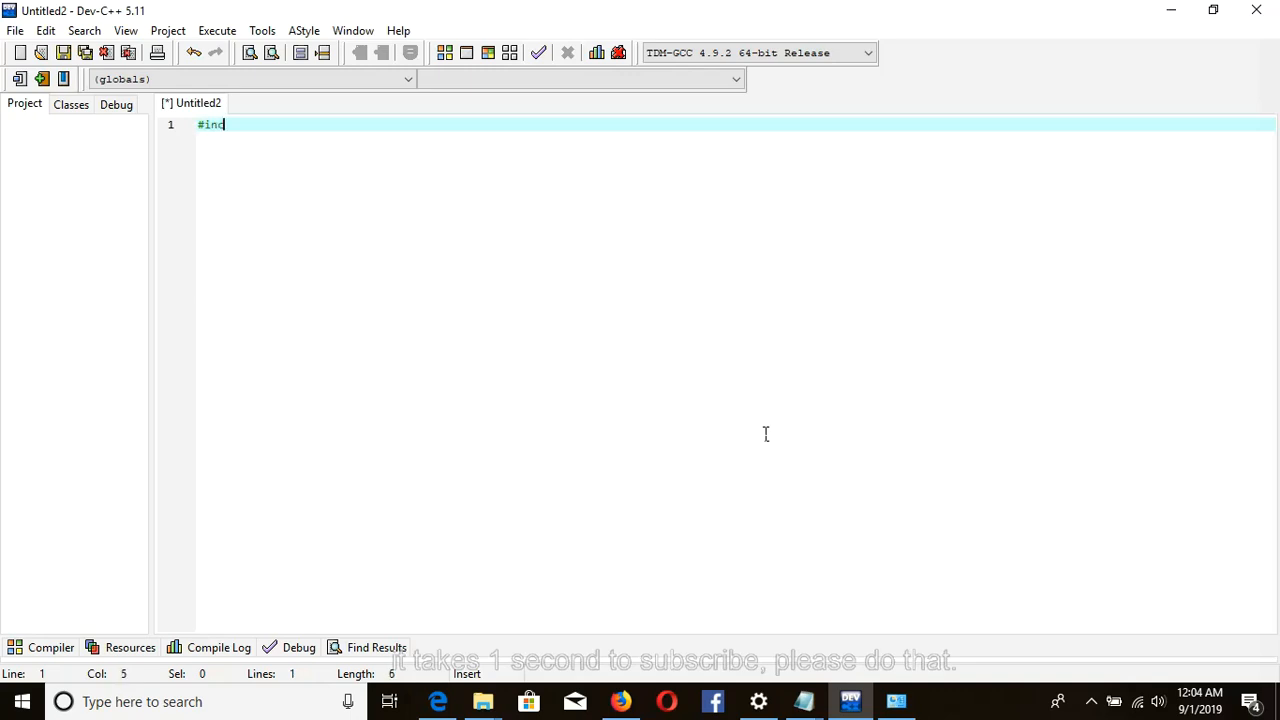
type("lude")
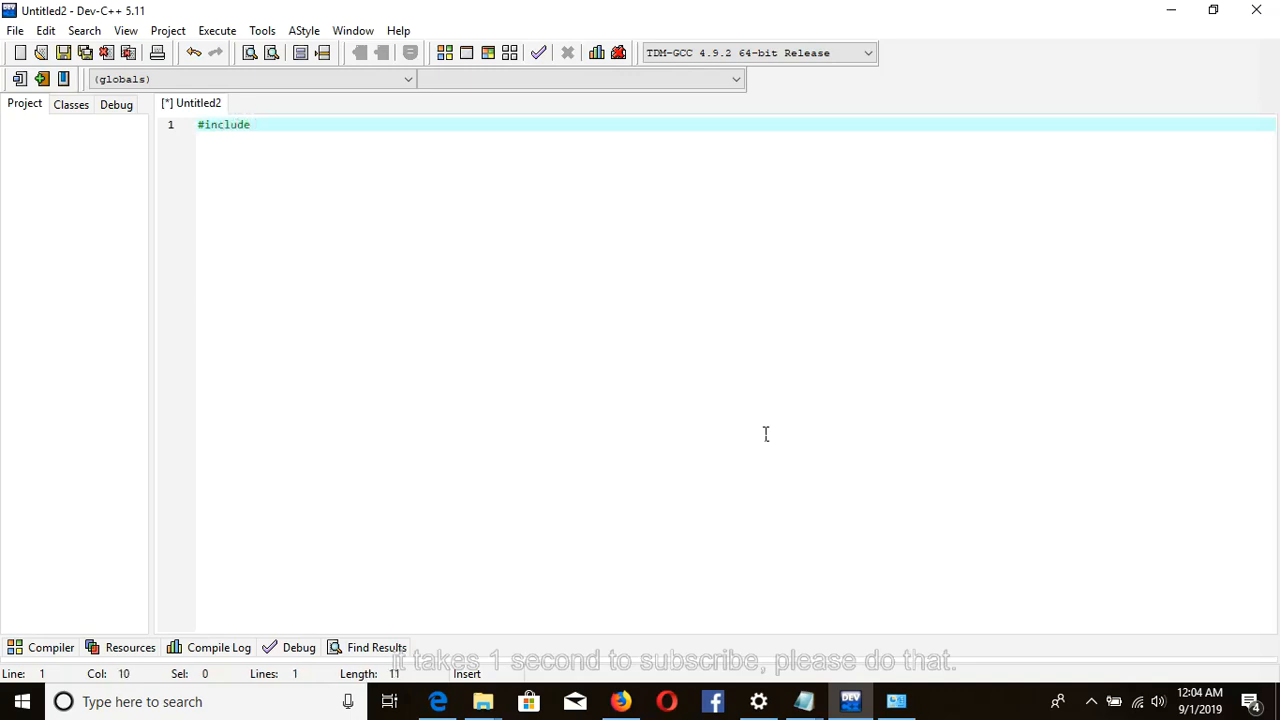
type("<i>")
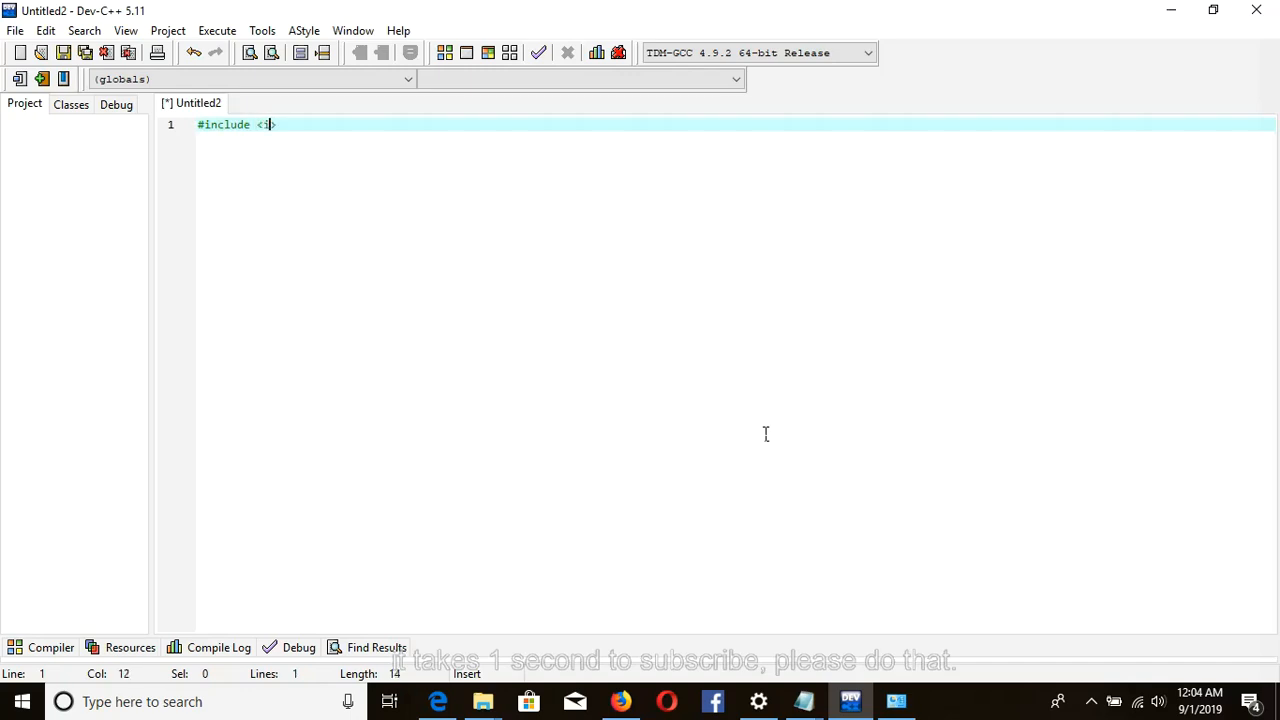
type("ostre")
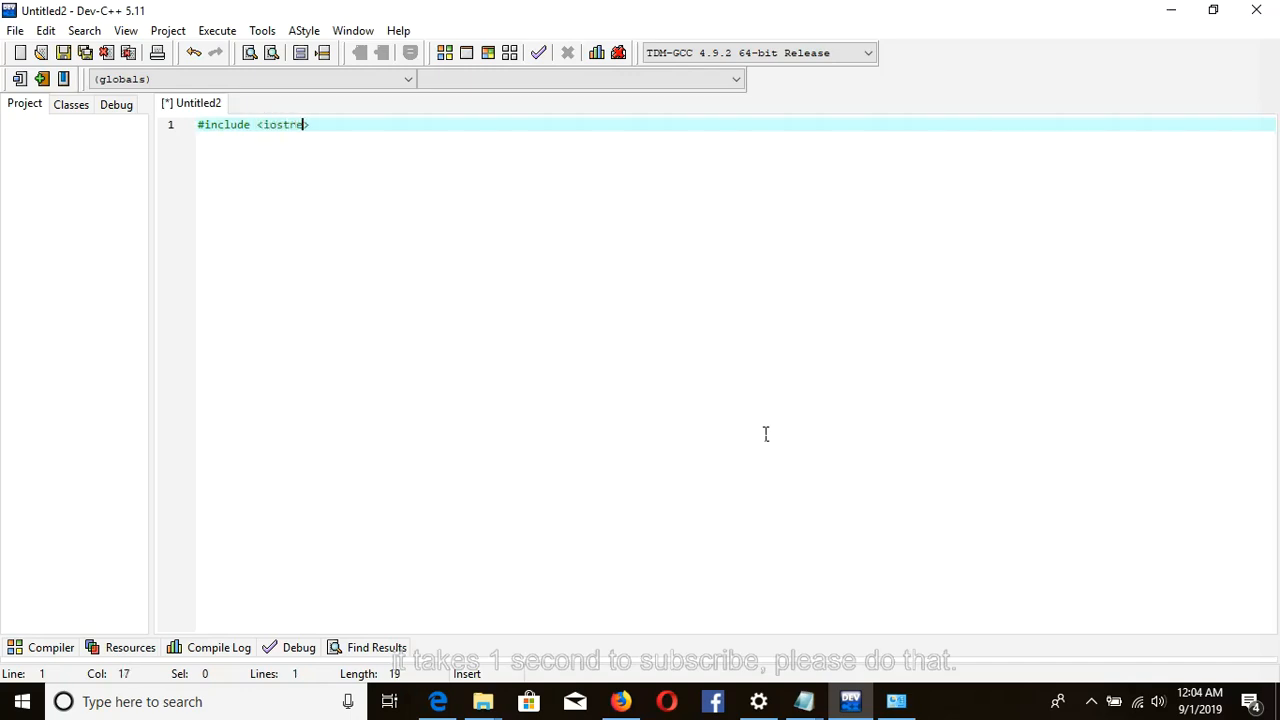
type("am")
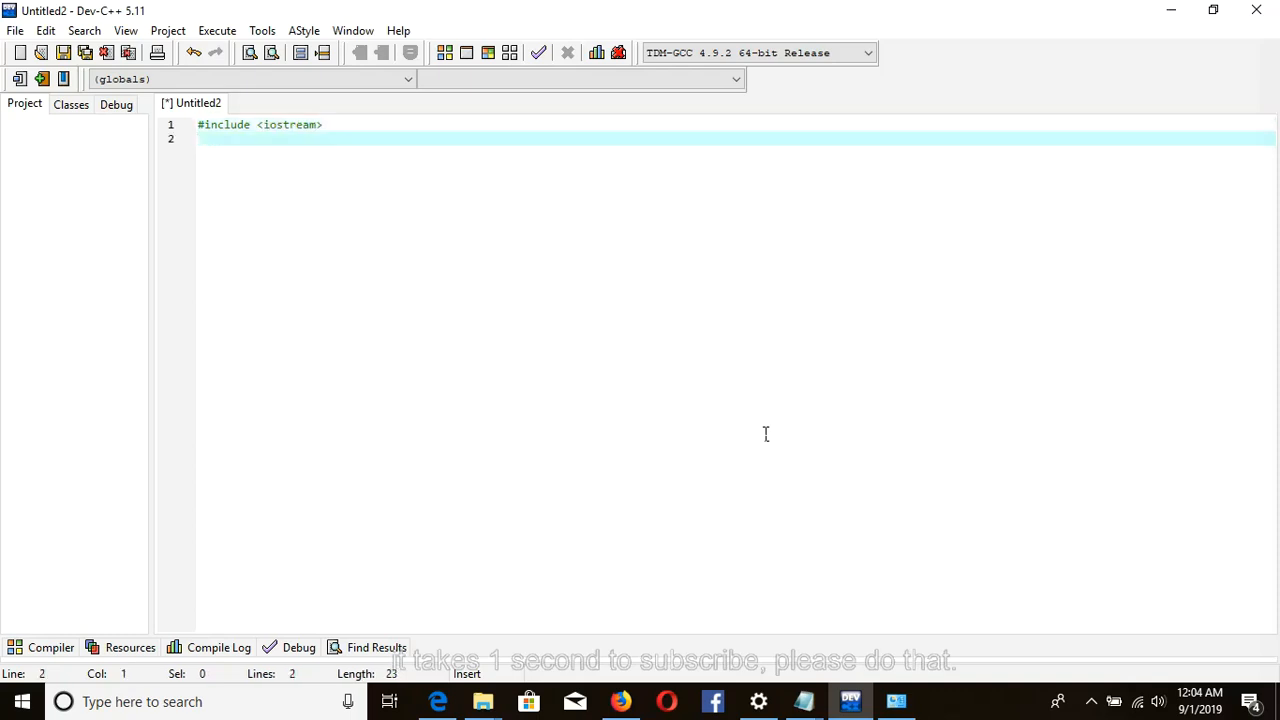
type("u")
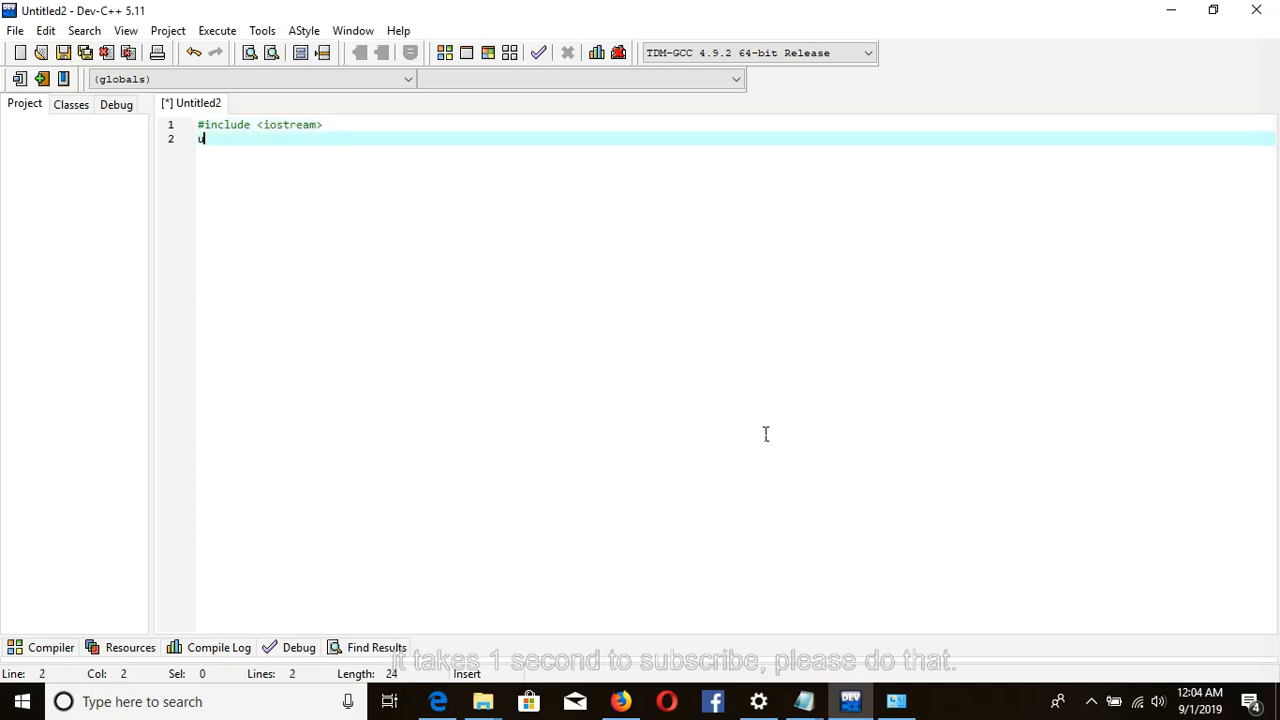
type("using")
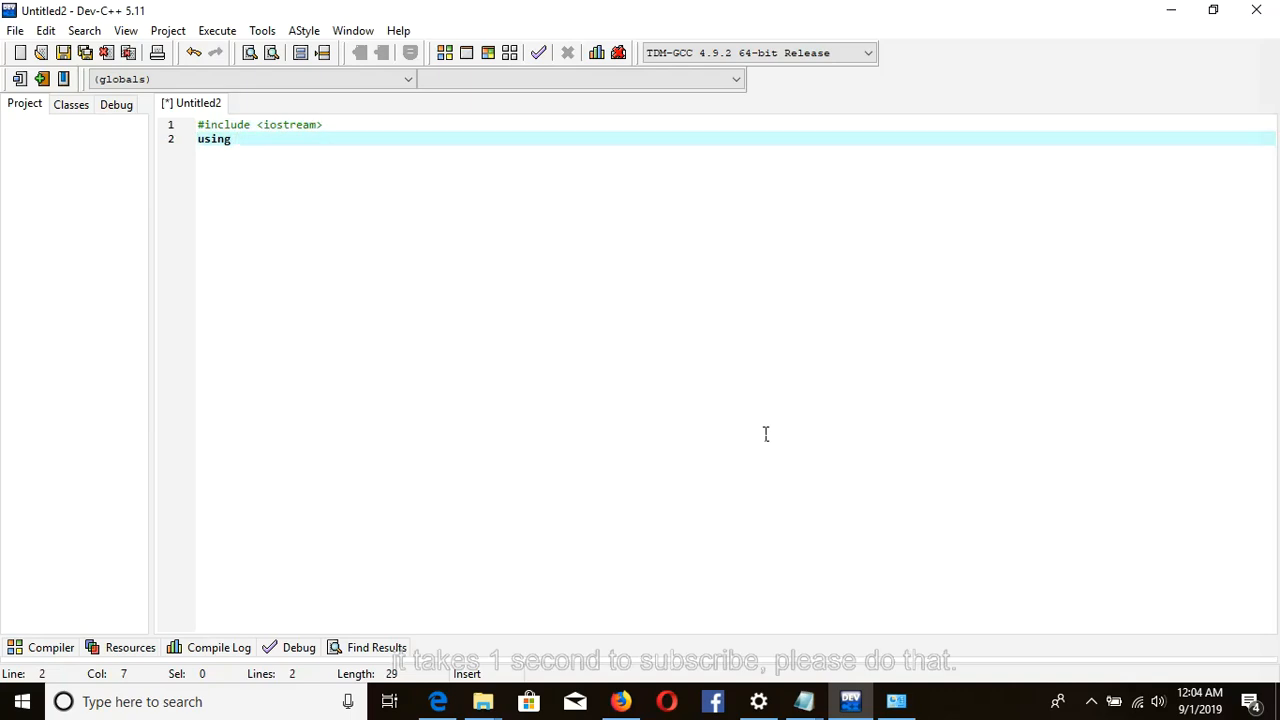
type("names")
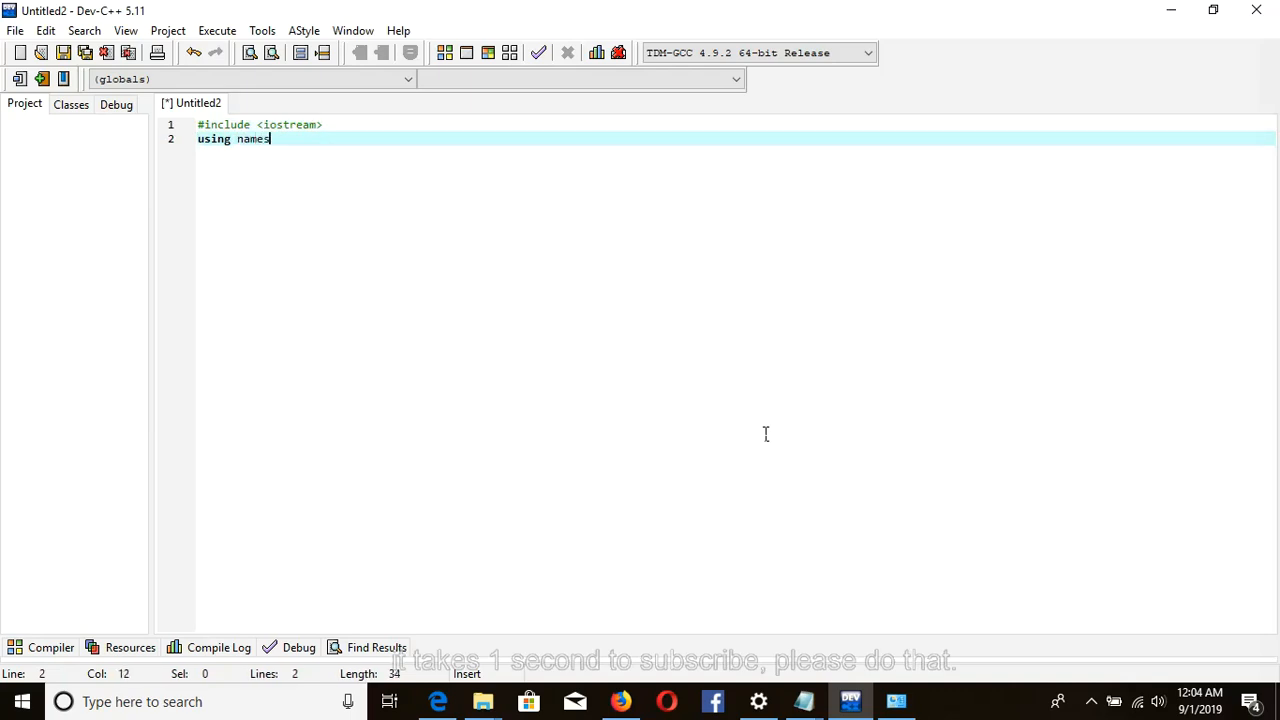
type("pace")
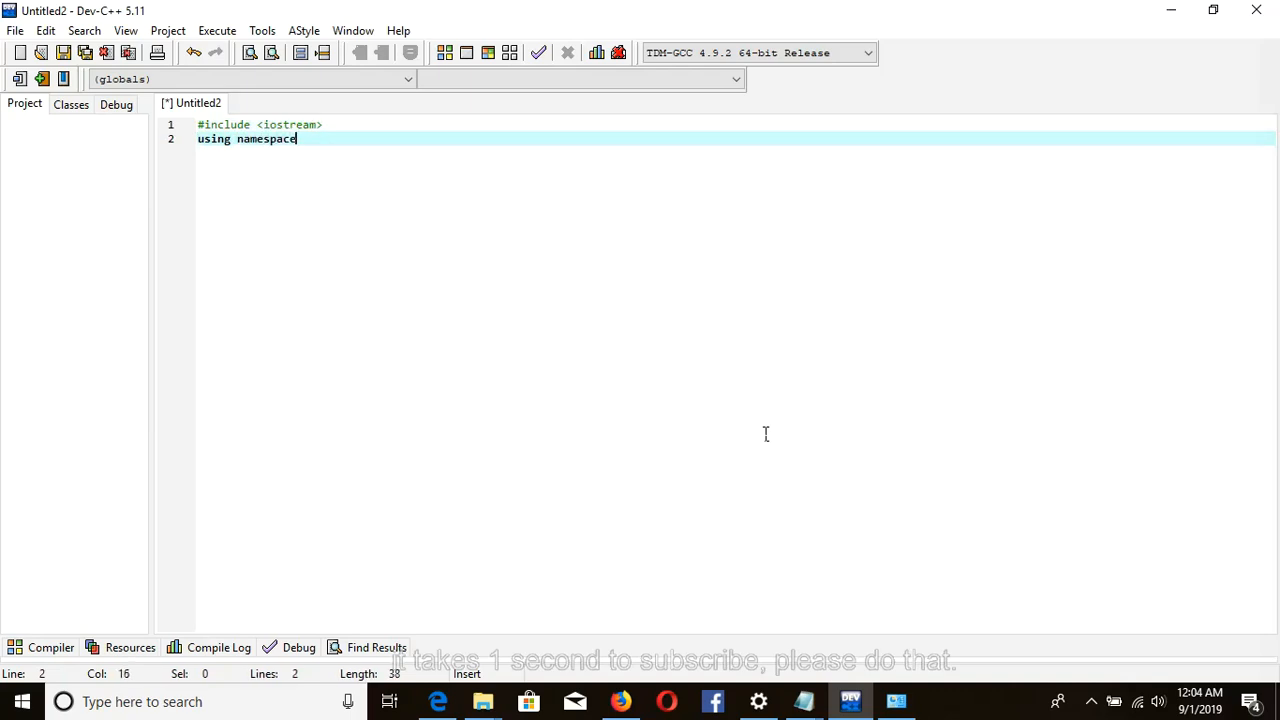
type("std;")
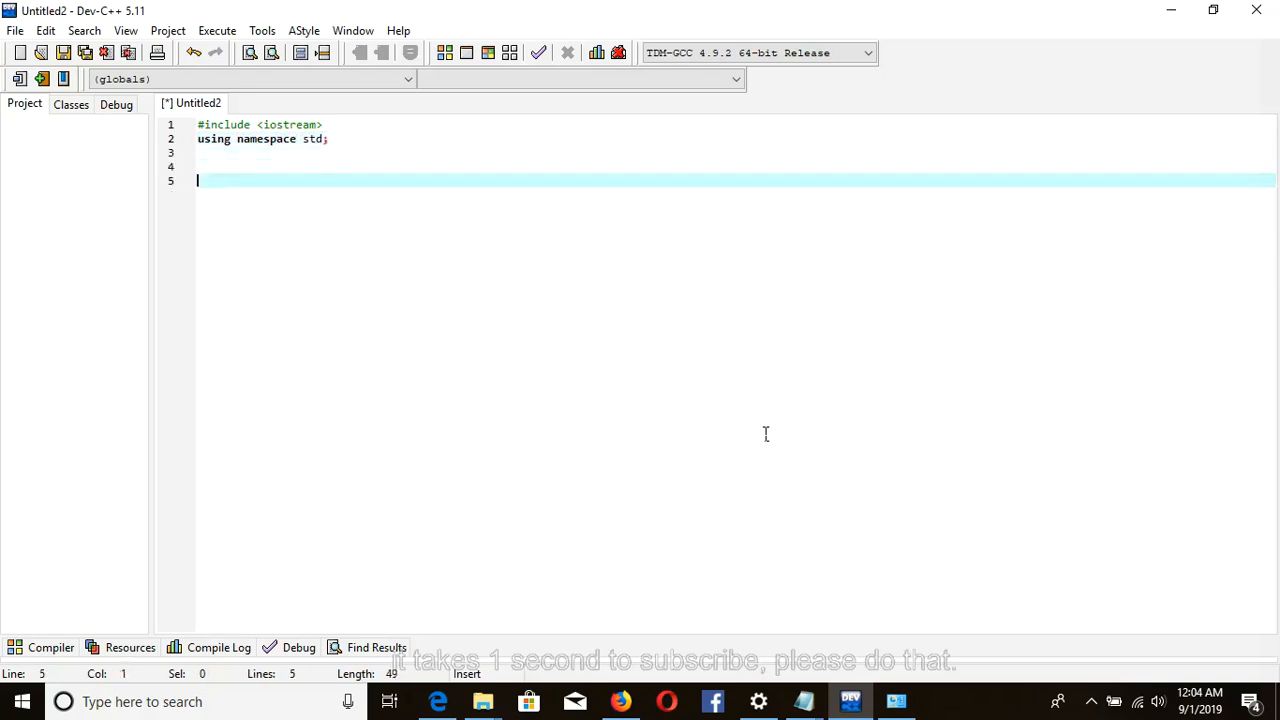
- Add 'int main()' with braces enclosing an empty body
type("int ma")
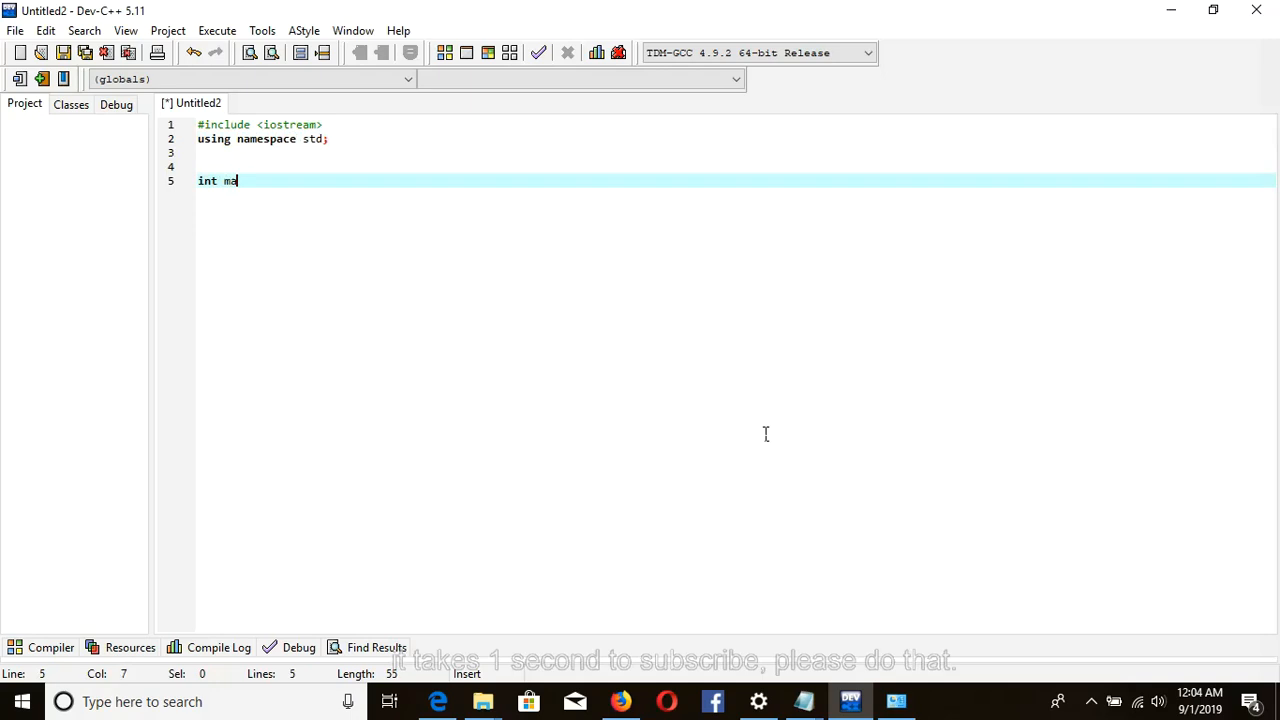
type("in")
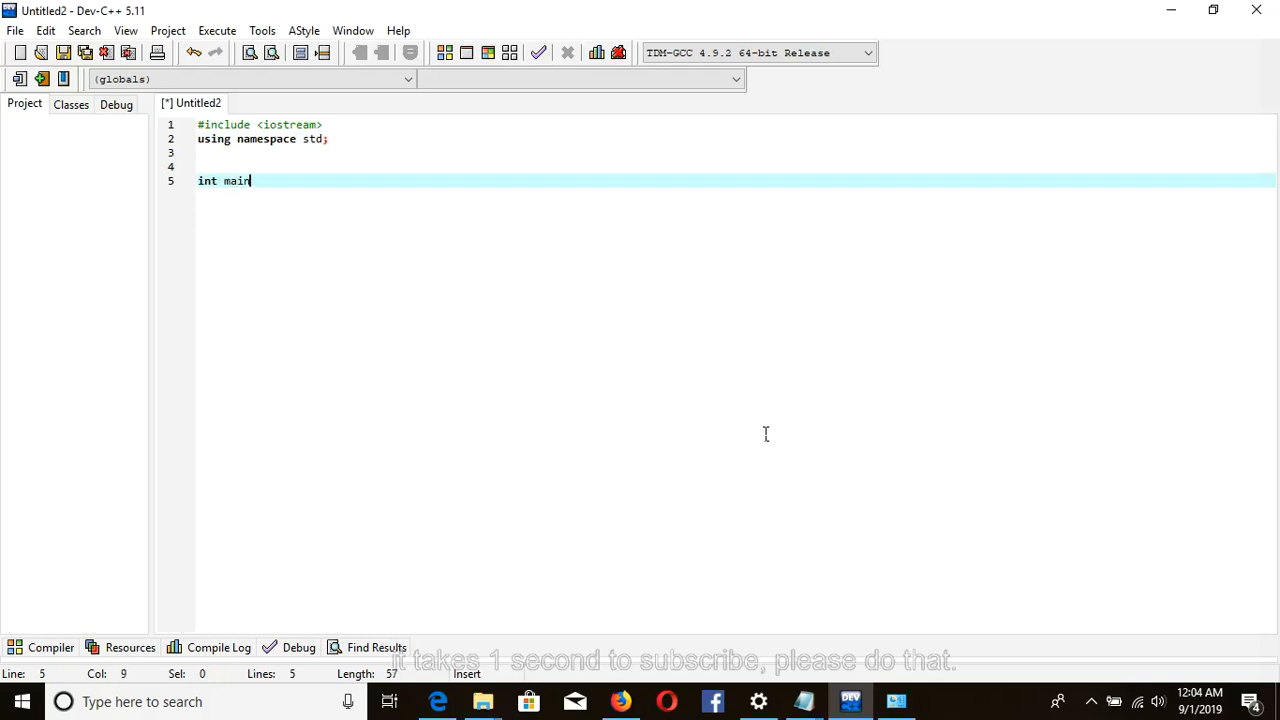
type("()")
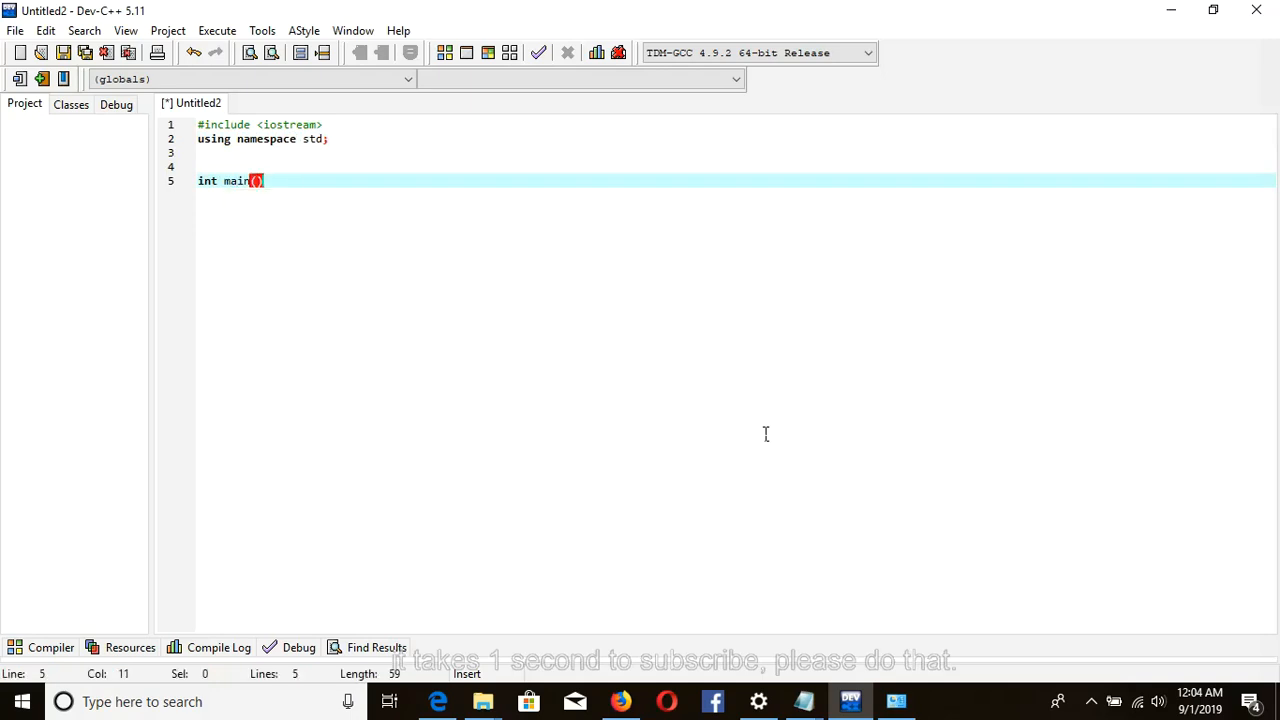
type("{")
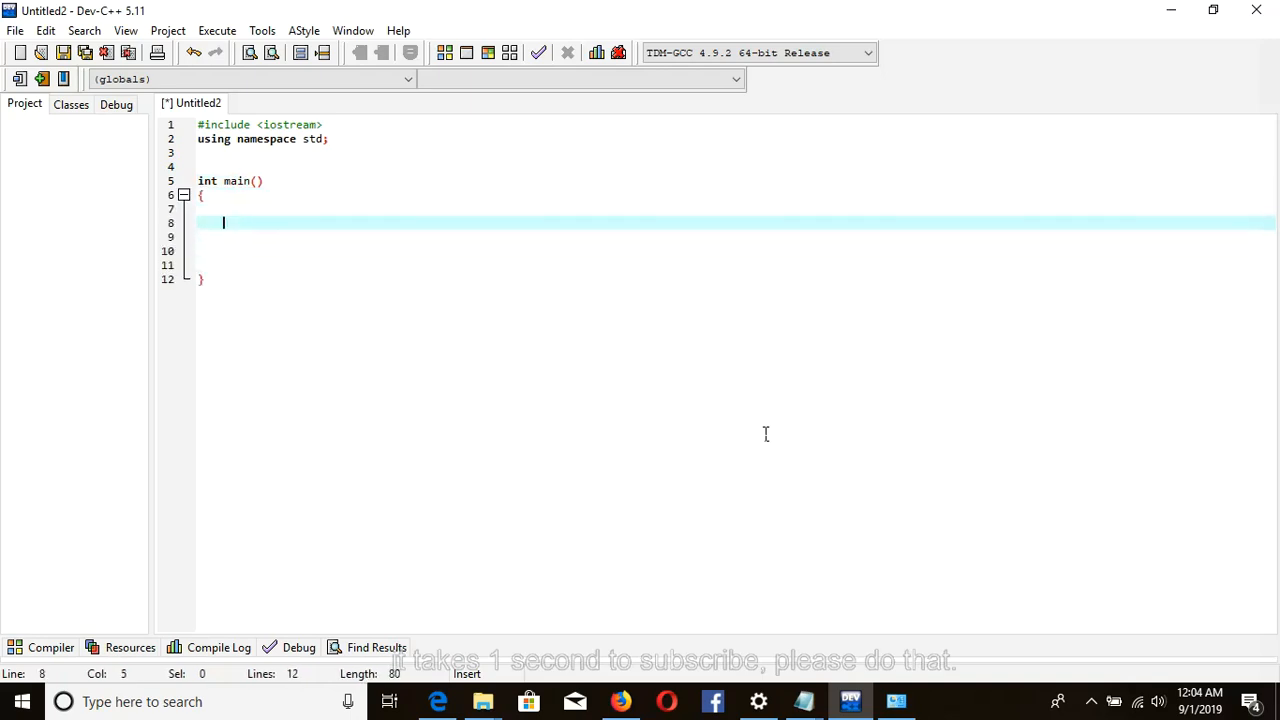
- Add cout<<"Introduction of simplified C++ "<<endl; as main's first statement
type("cout")
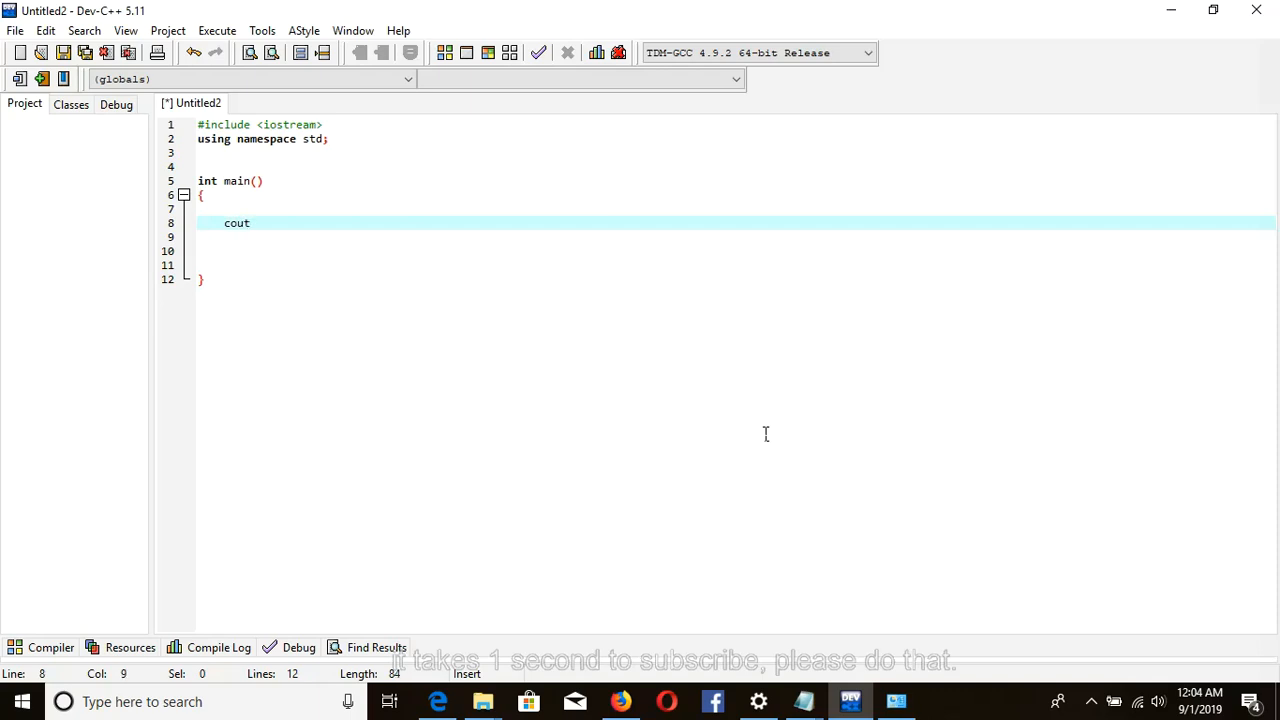
type("<<\"")
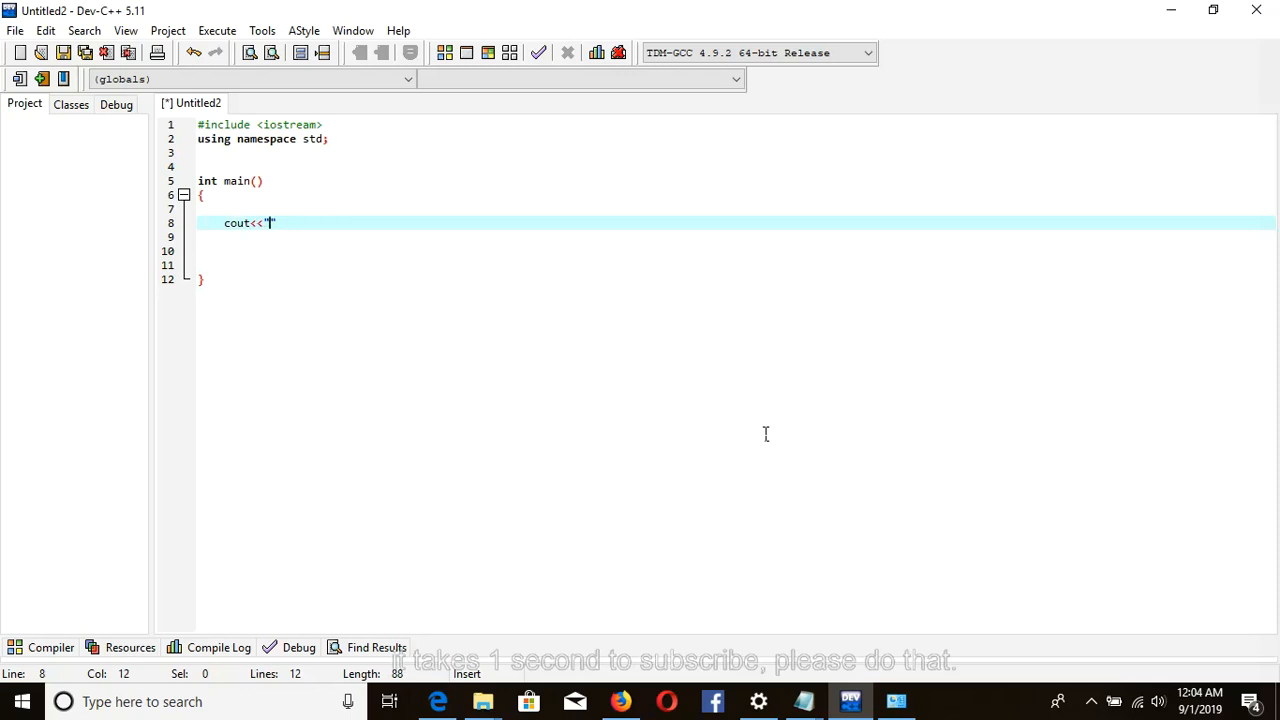
type("Introduction of simplified")
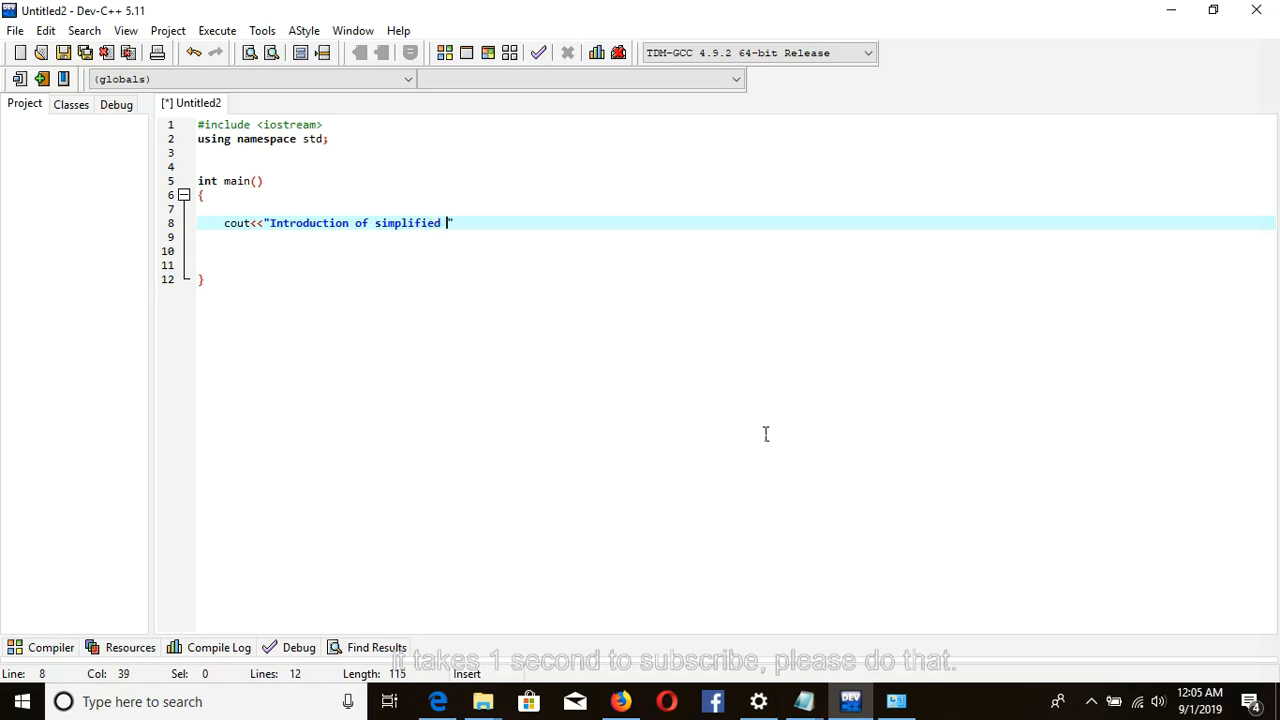
type("C++")
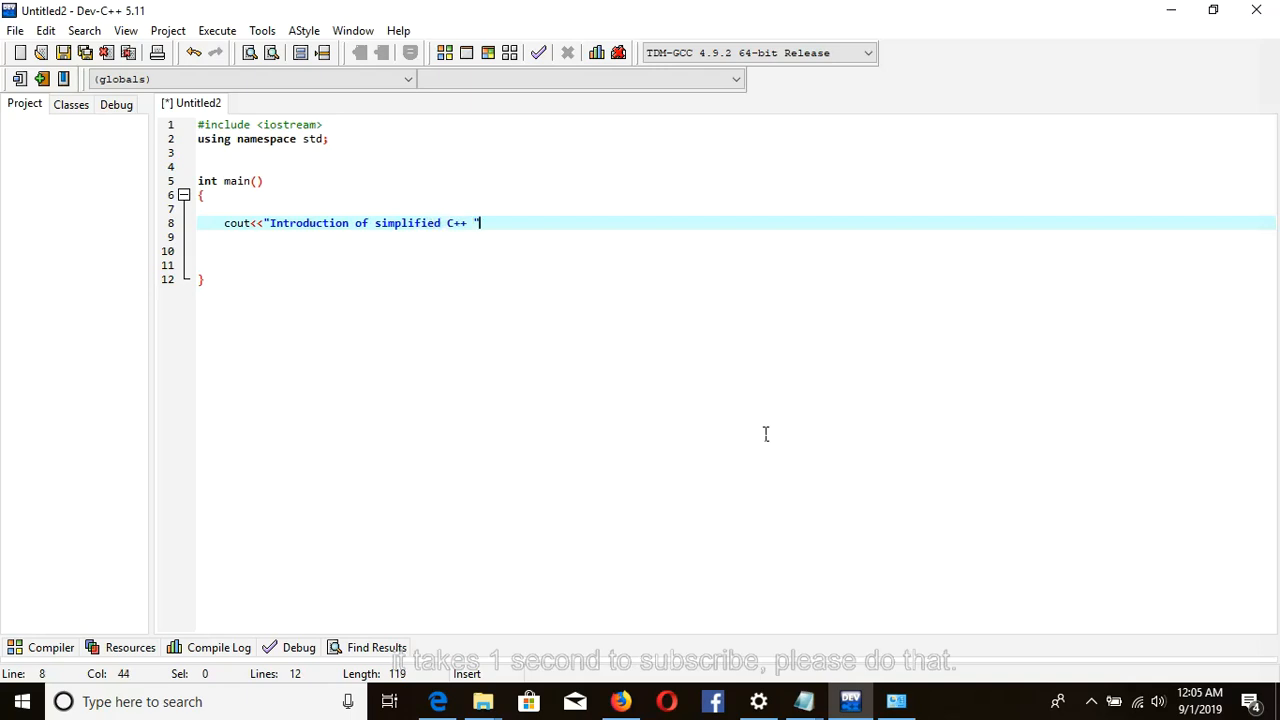
type("<<")
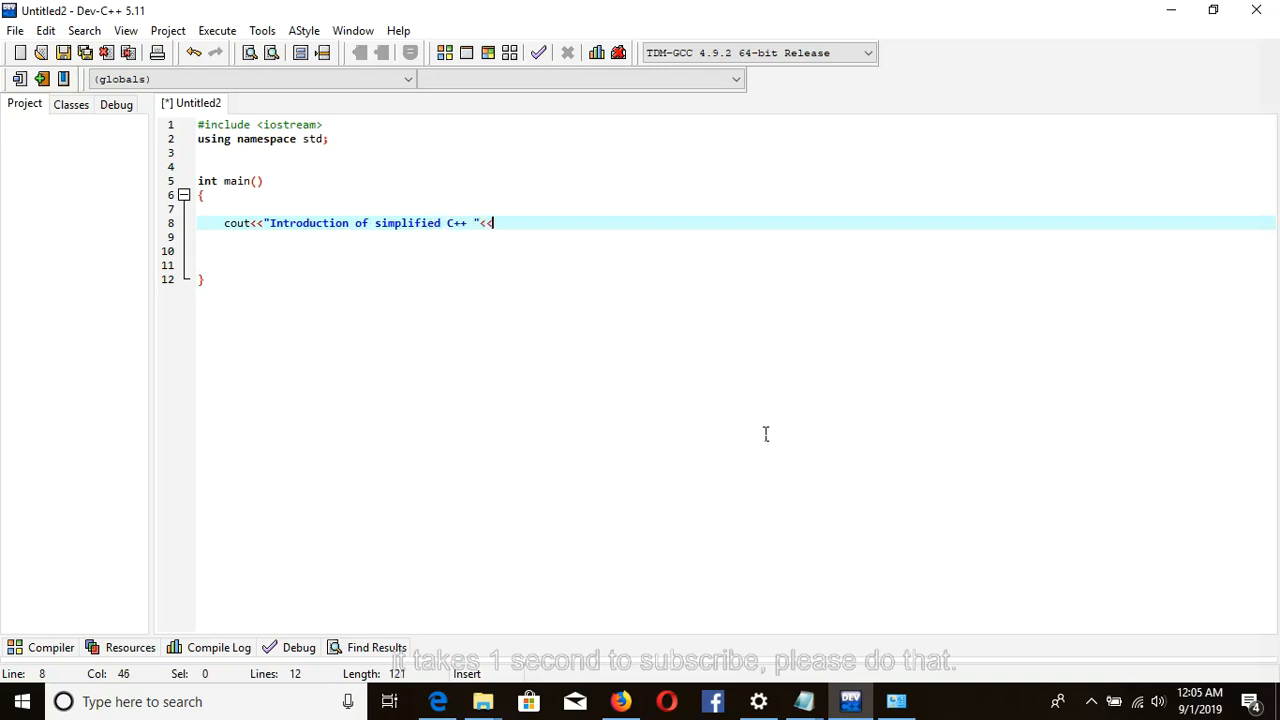
type("endl;")
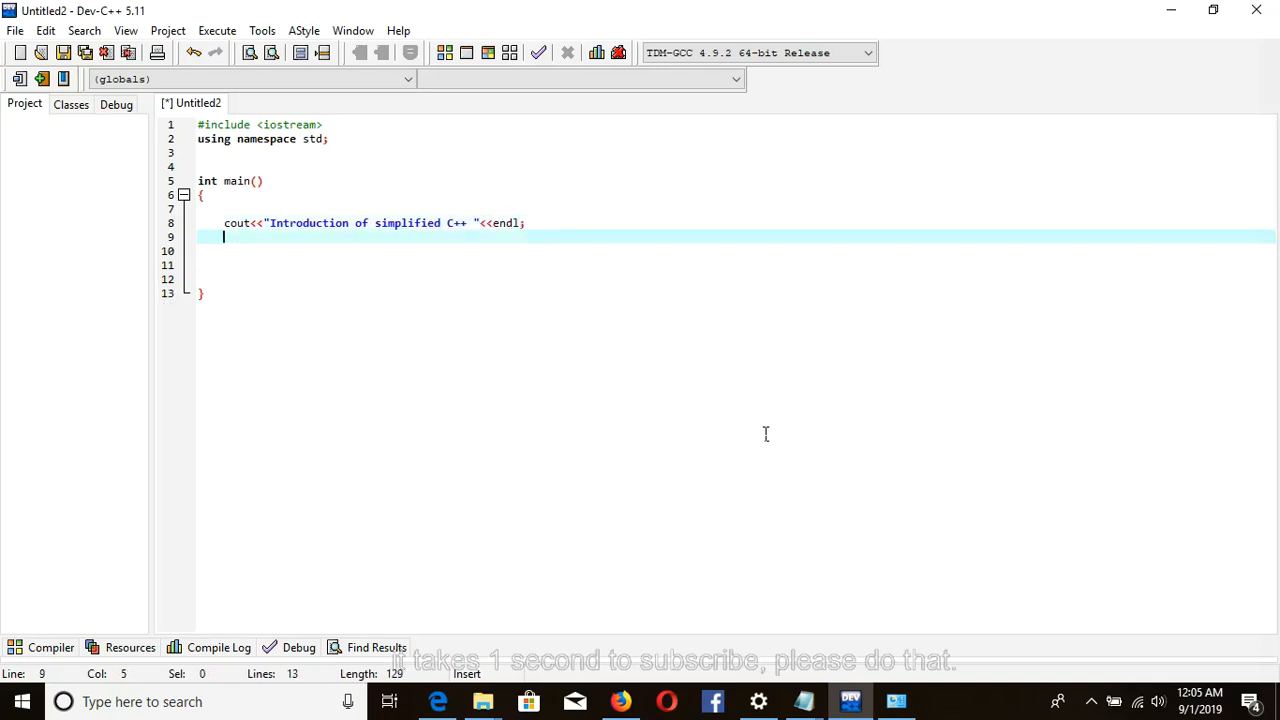
- Add cout<<"Course Offered by MoTech "<<endl; as the second output line
type("cout")
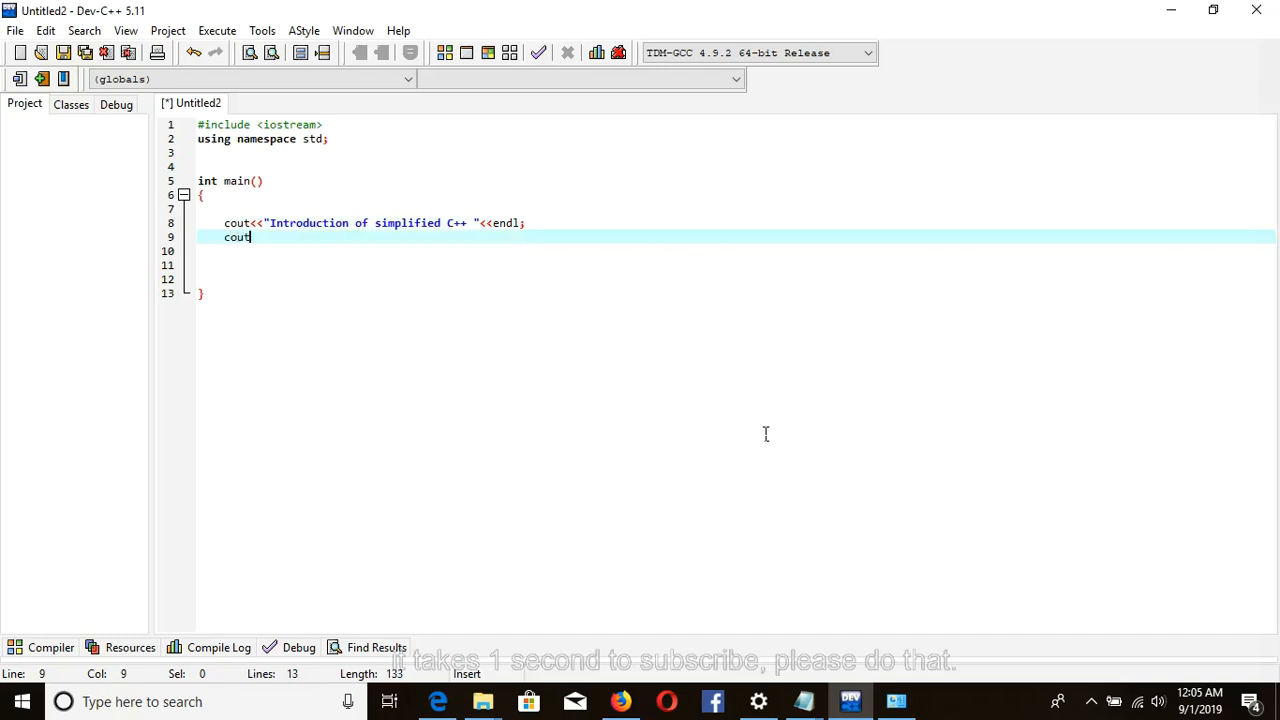
type("<<")
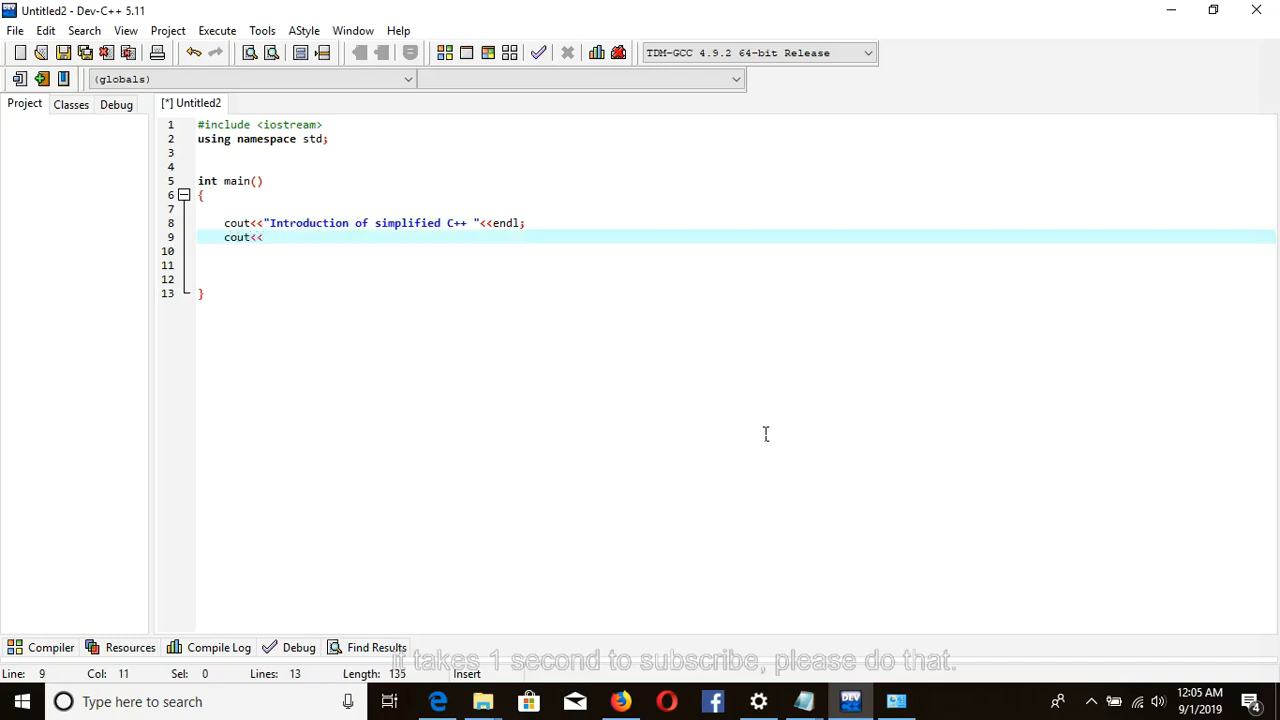
type("\"\"")
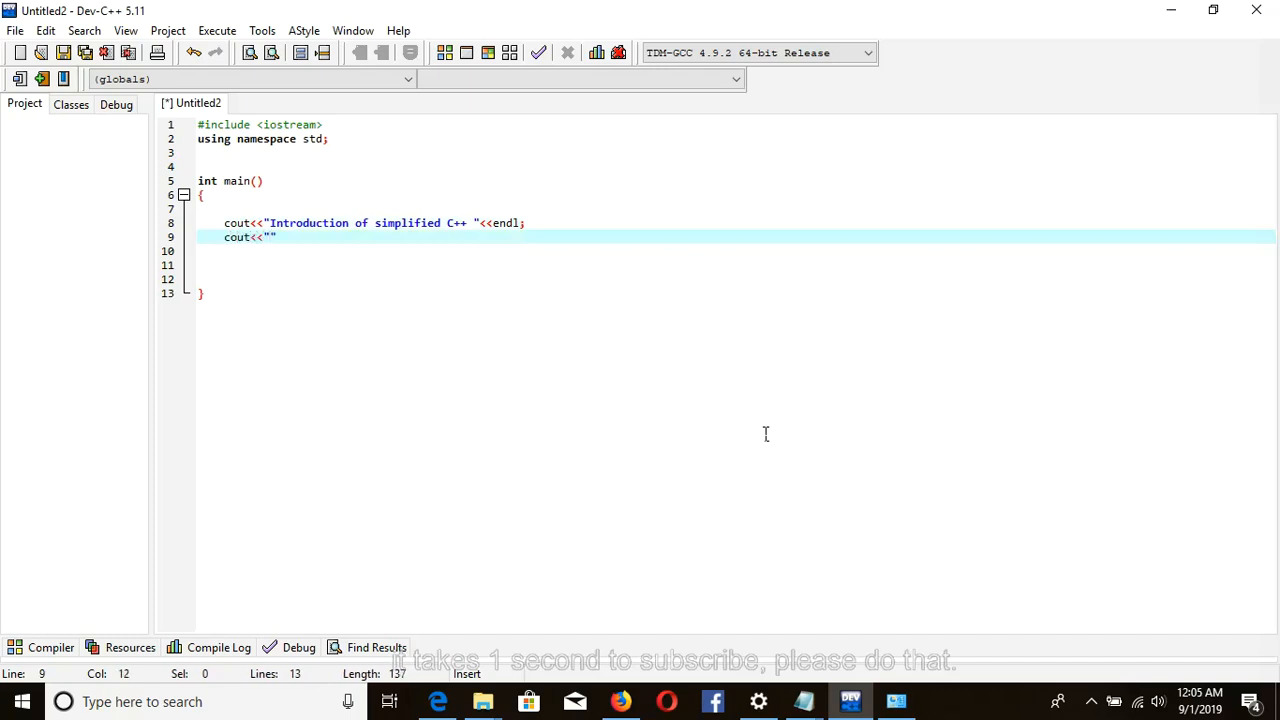
type("Cour")
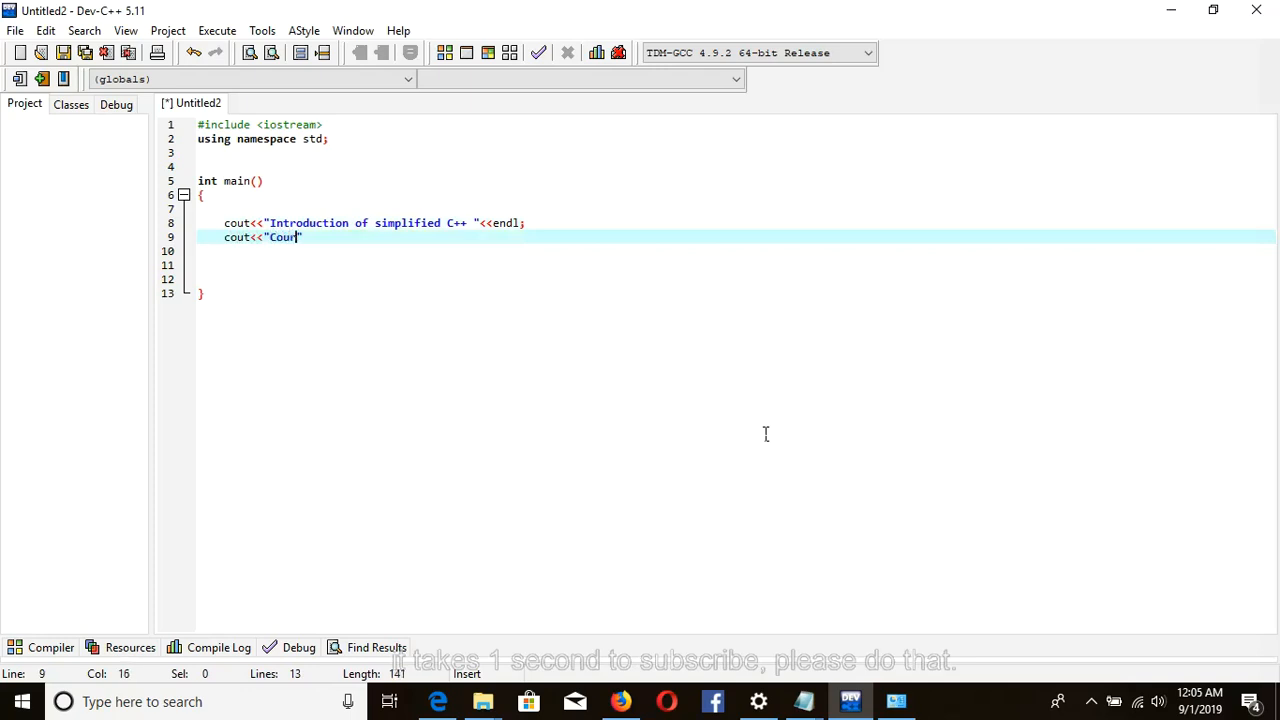
type("se")
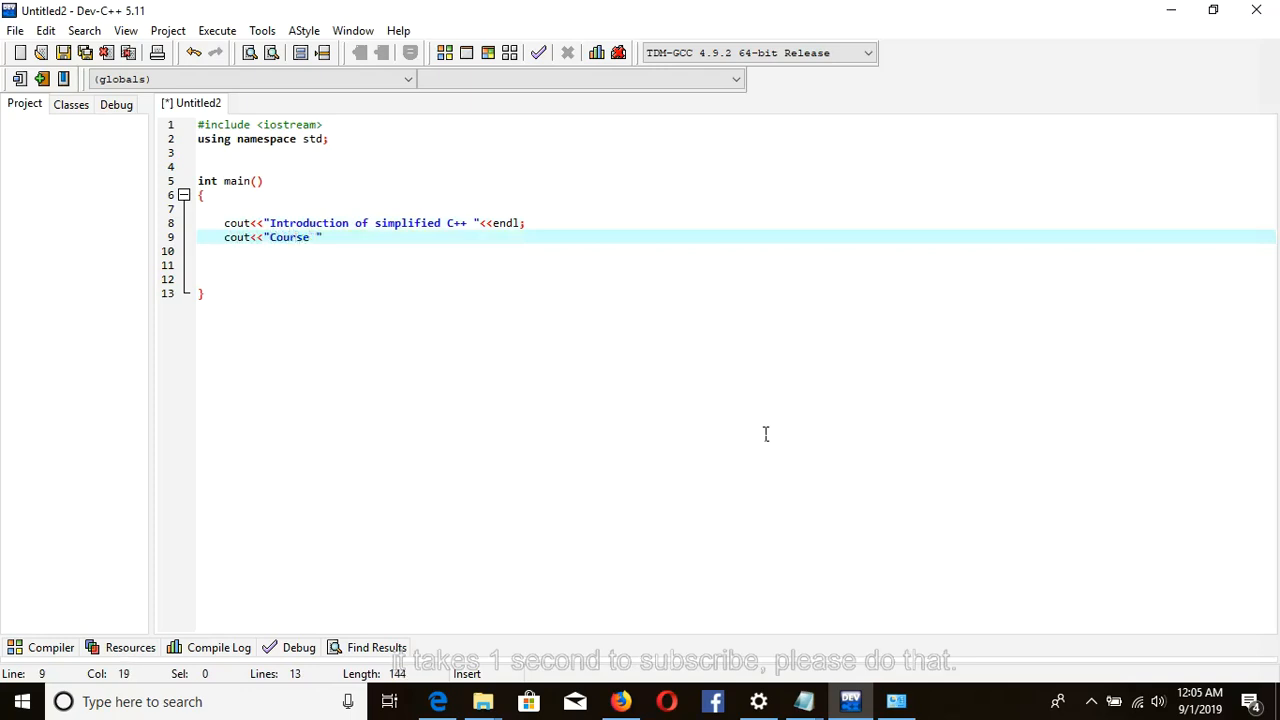
type("Offered by MoTech")
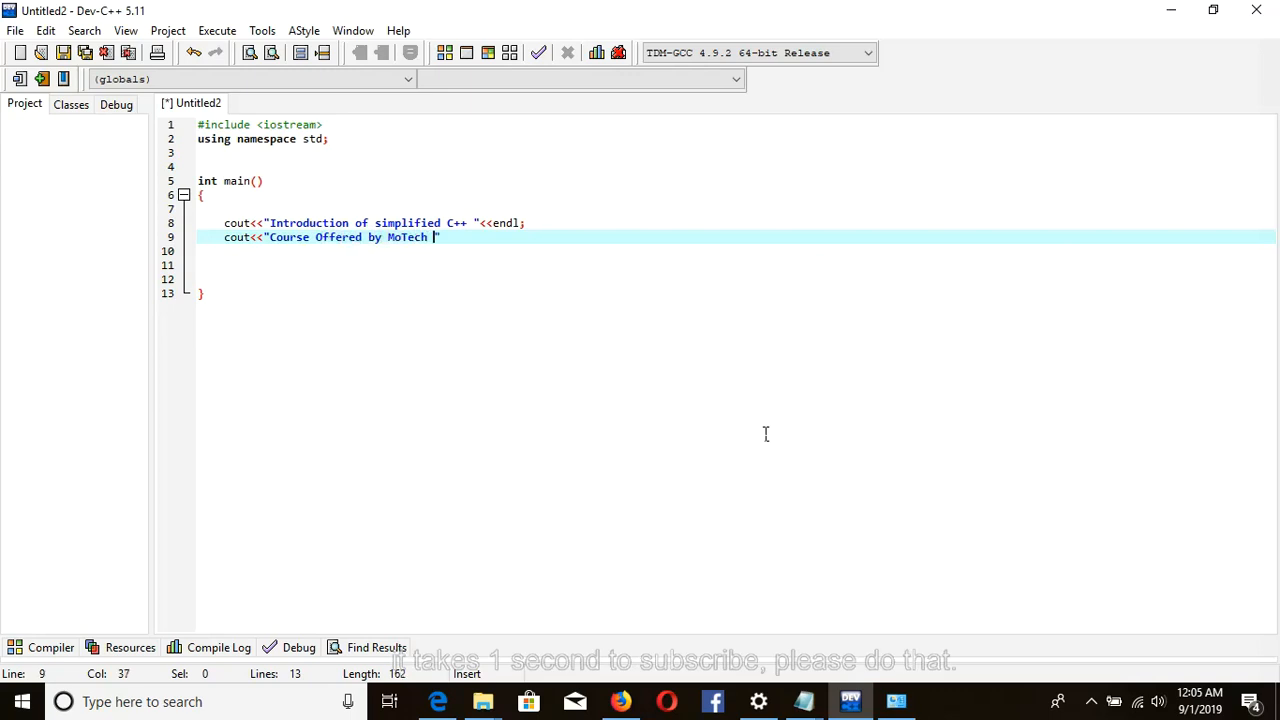
type("<<")
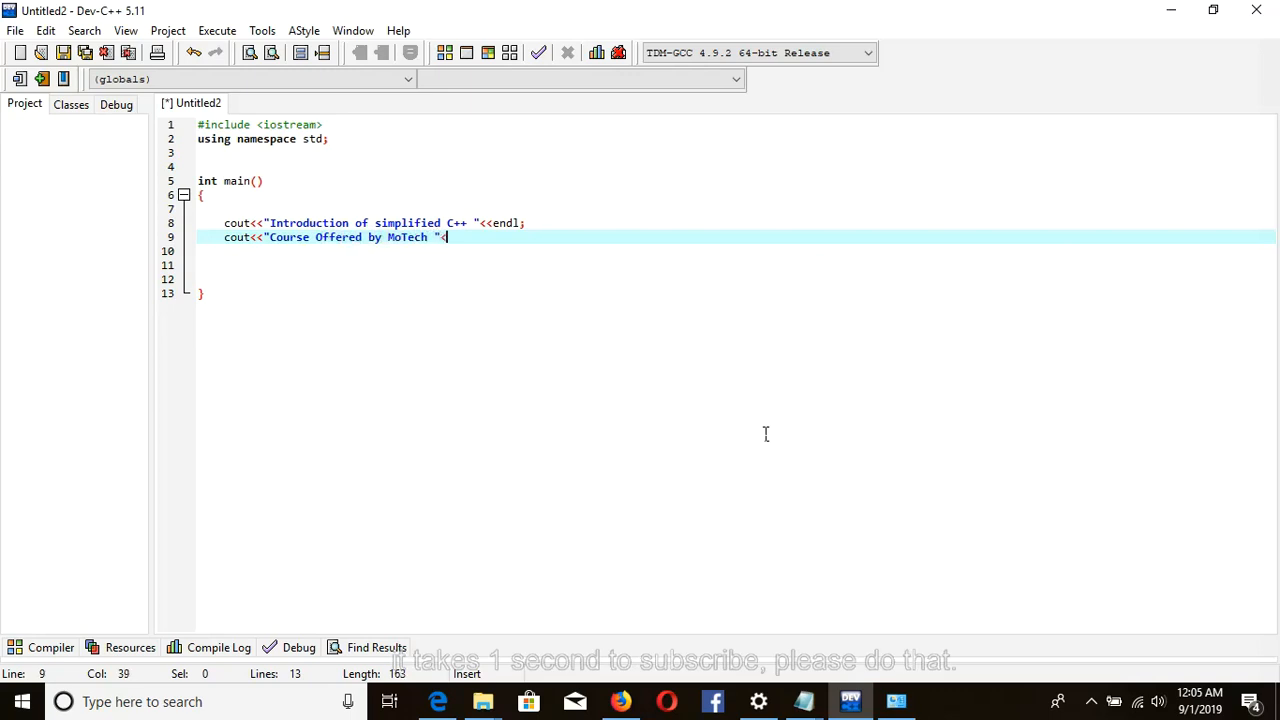
type("<<endl;")
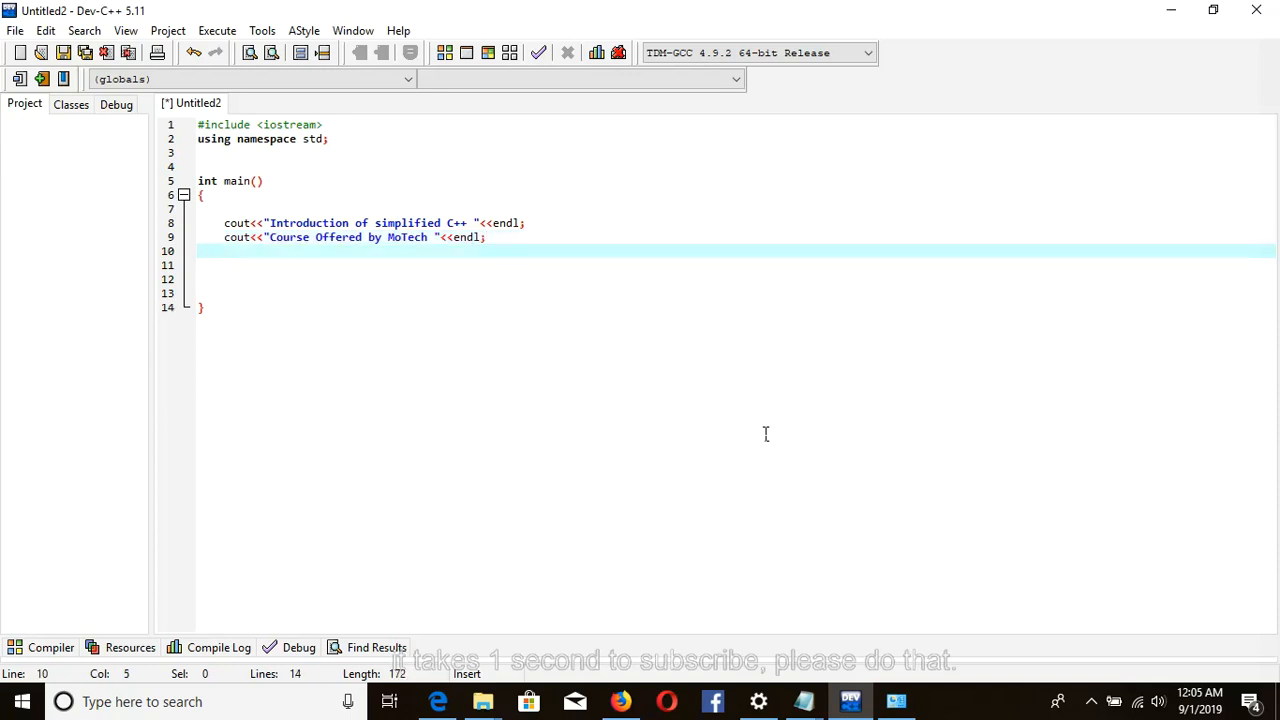
type("cout")
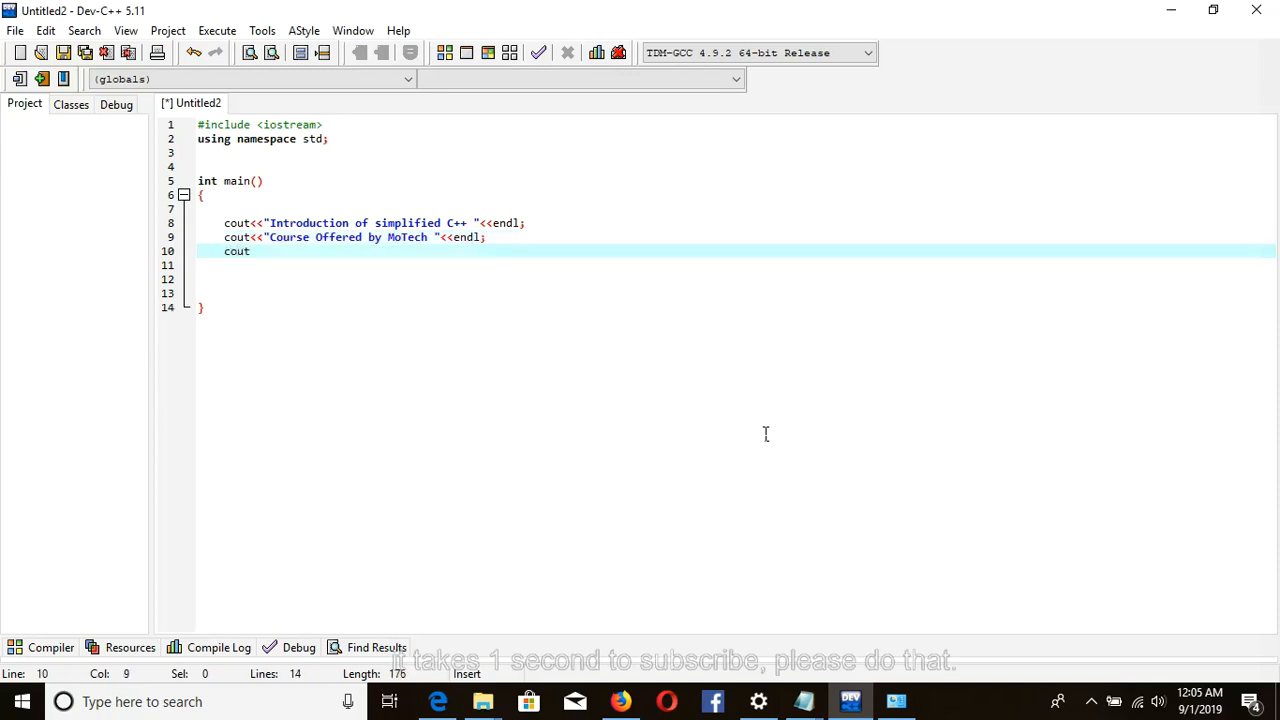
- Add a cout printing the quoted instructor name line, ending with endl
type("<<\"\"")
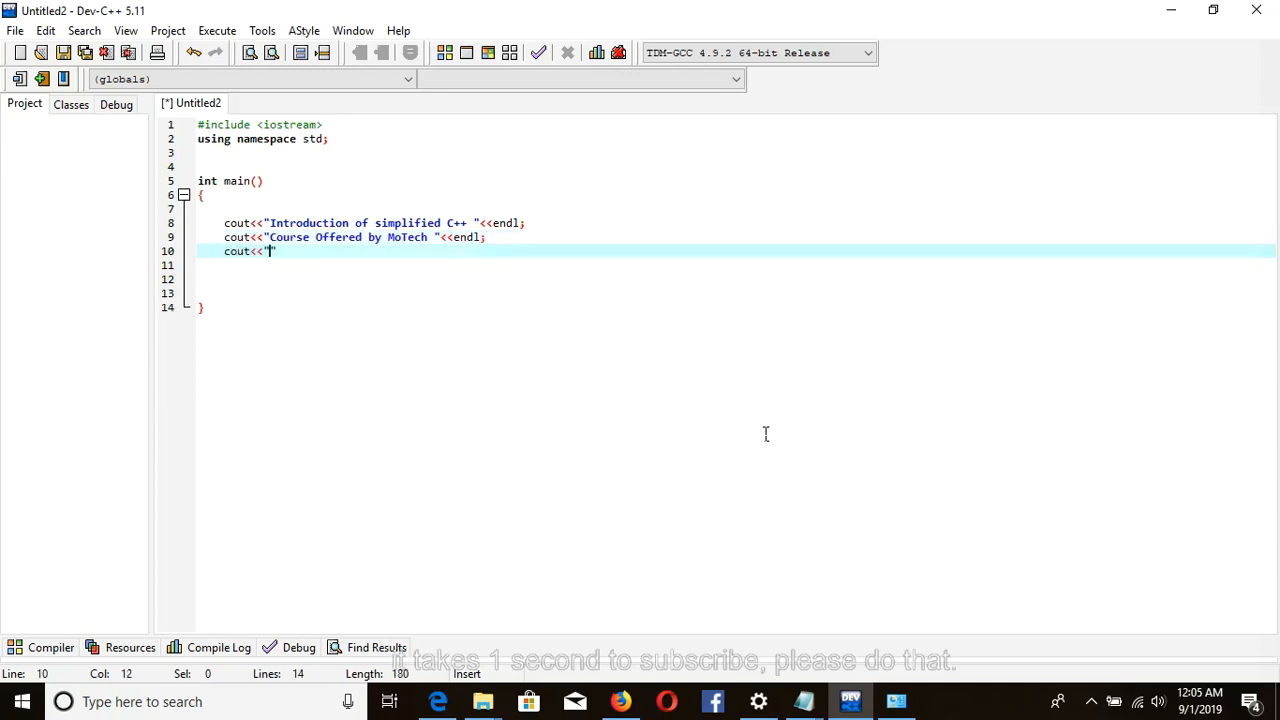
type("\"")
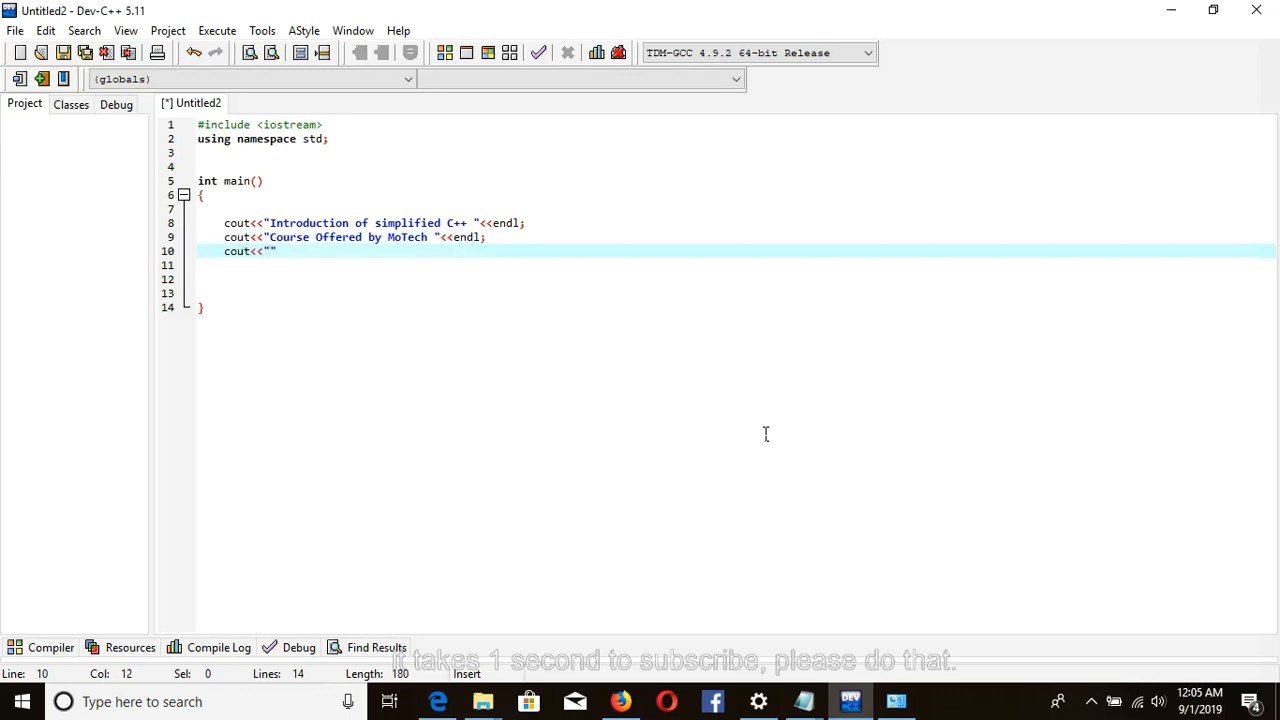
type("Inst")
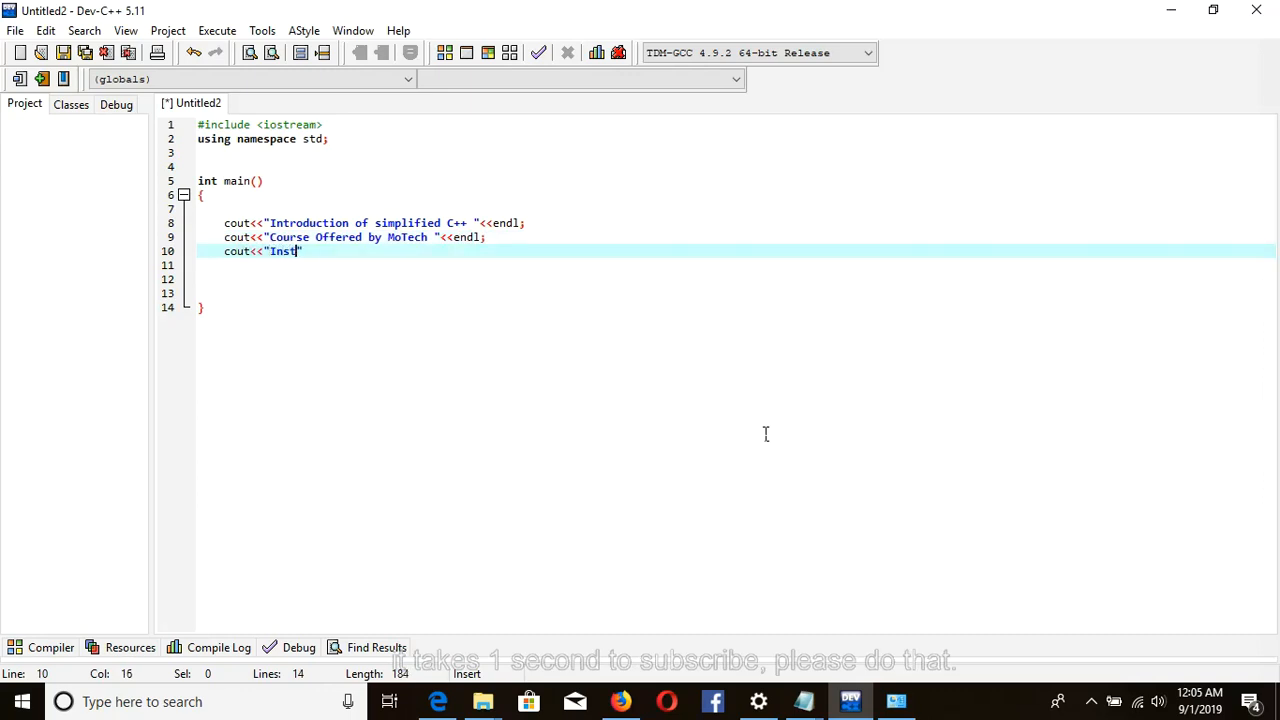
type("ructor")
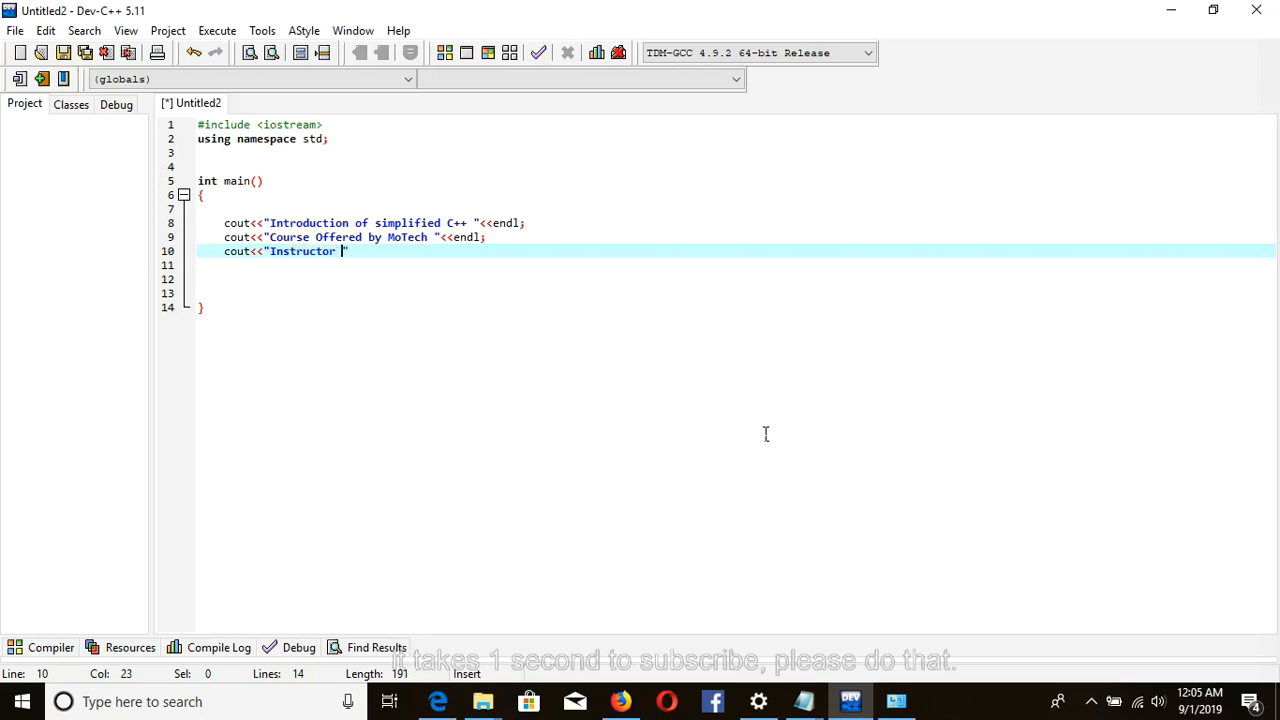
type("Na")
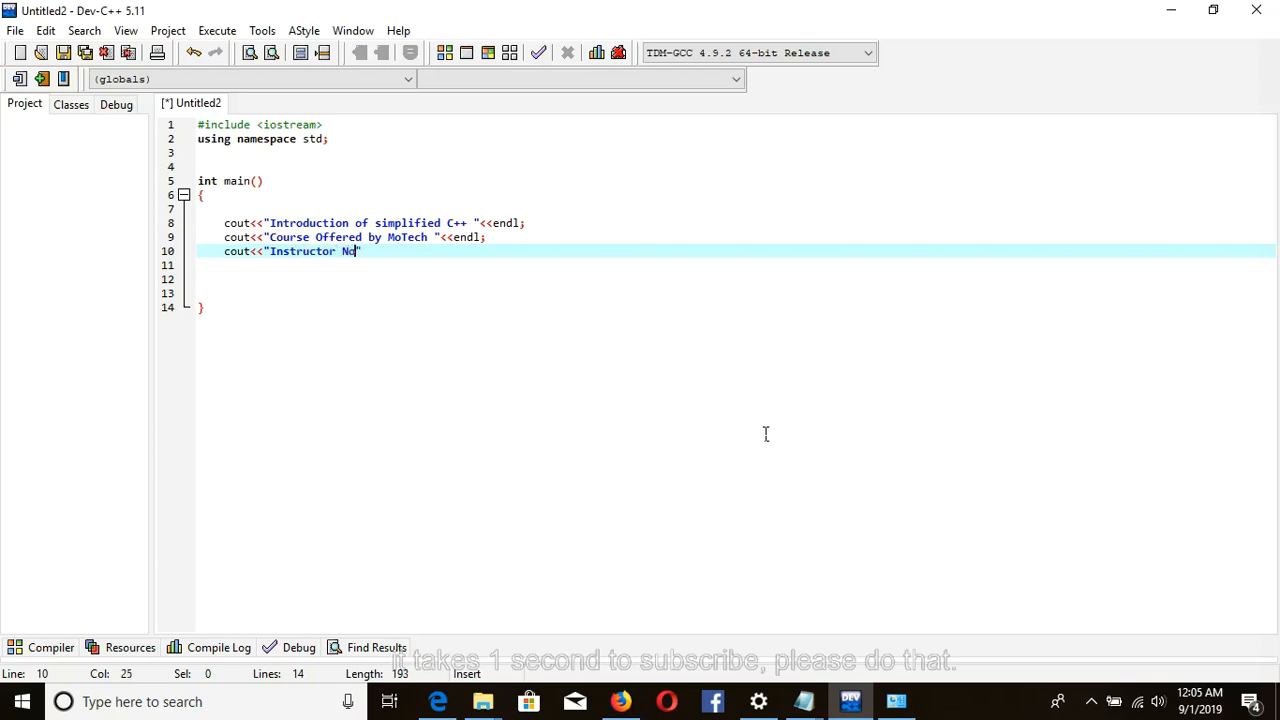
type("el Mose")
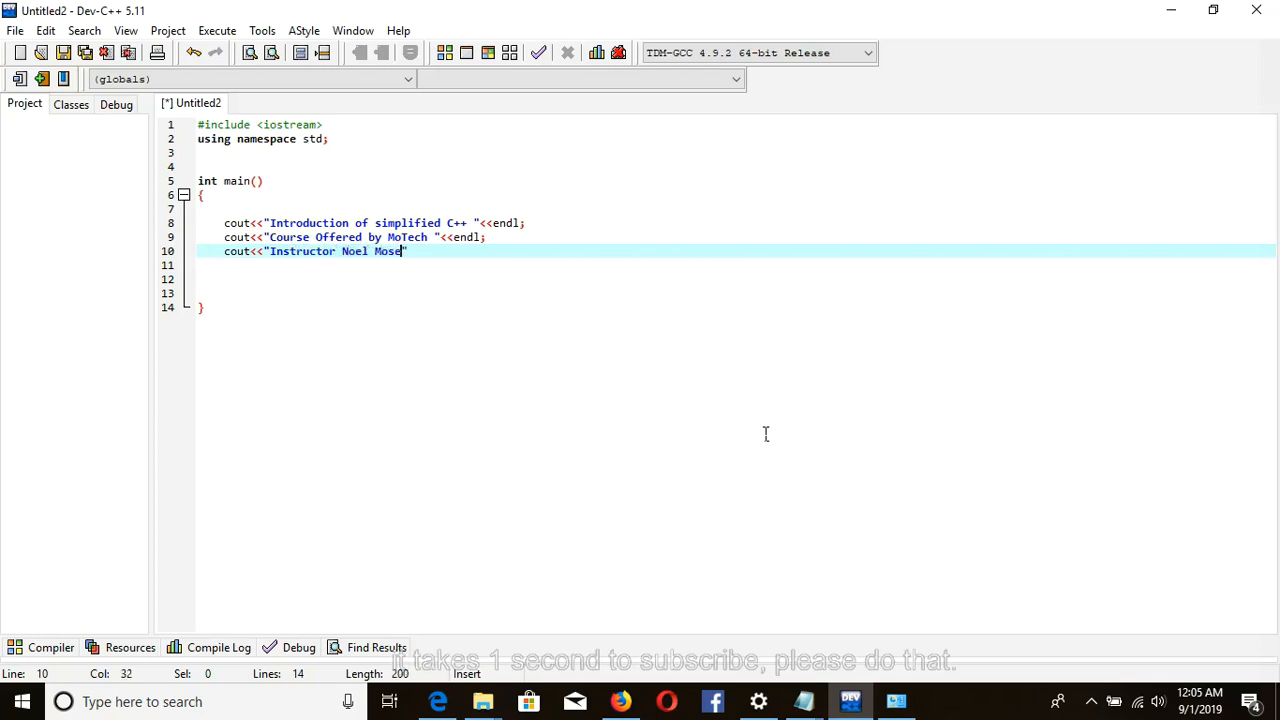
type("s Mwadende")
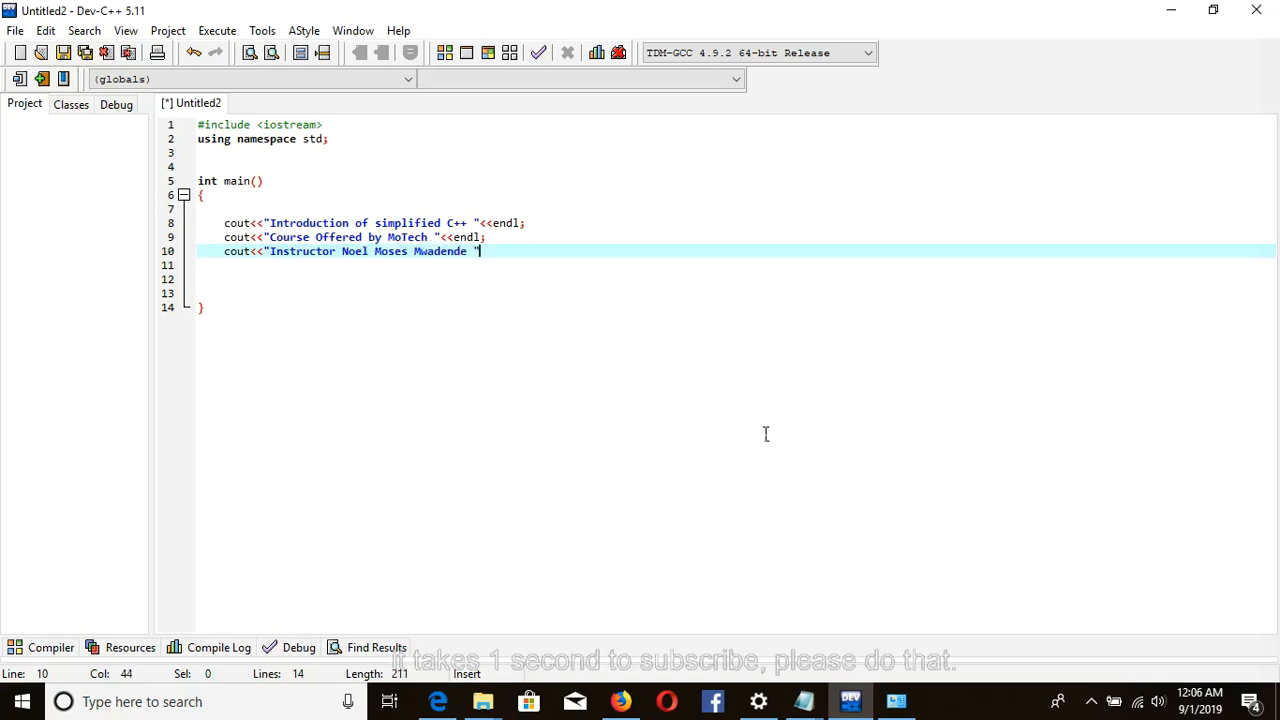
type("<<endl;")
type("re")
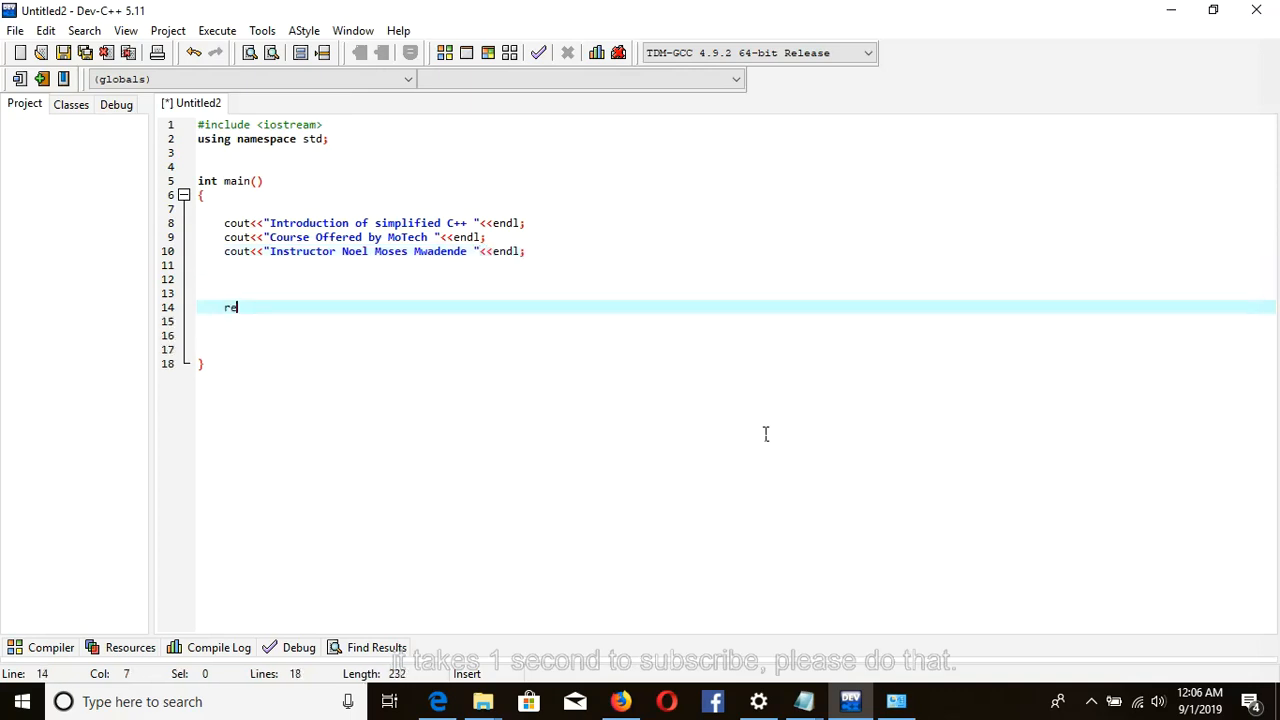
- Complete 'return 0;' and delete the extra blank line above it
type("turn")
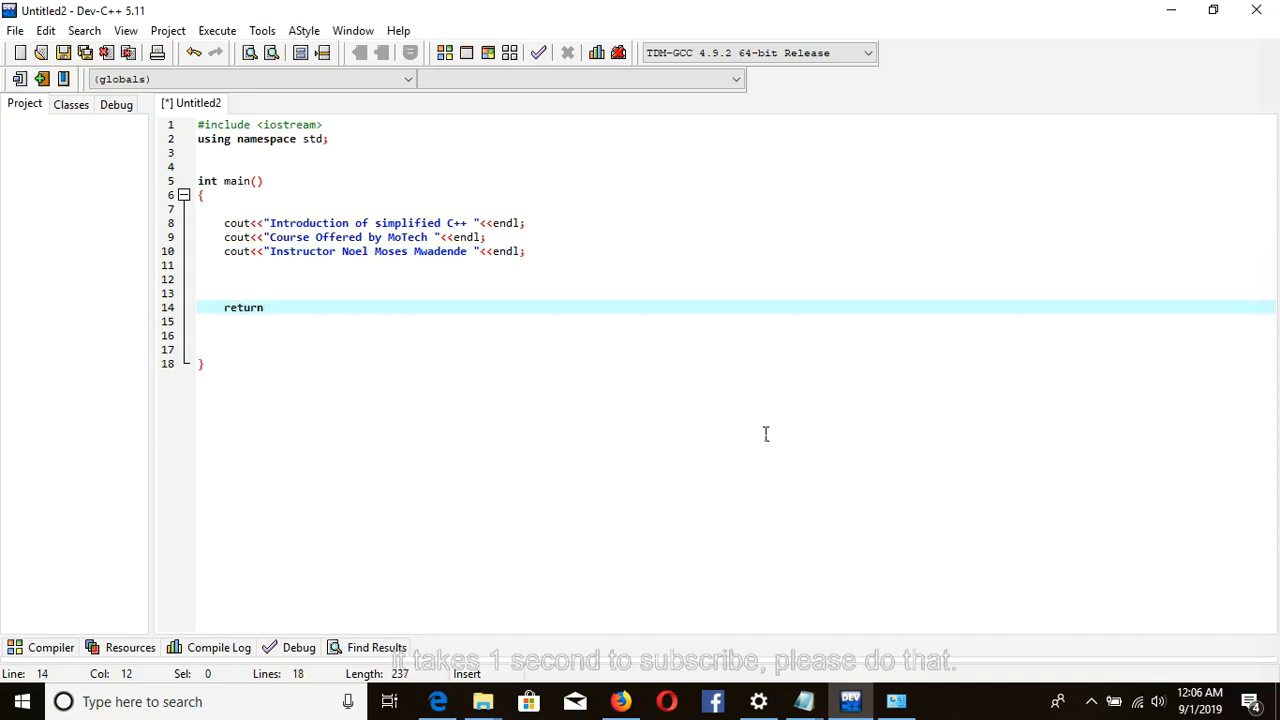
type("0;")
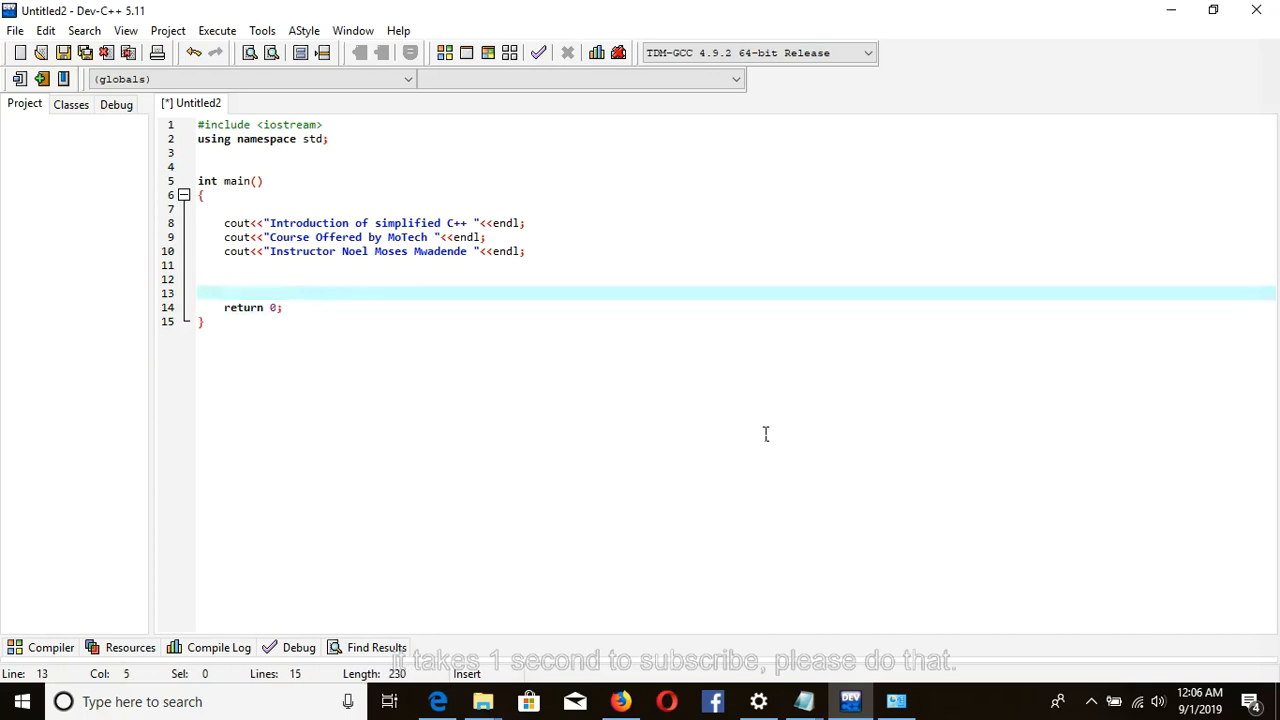
key("Backspace")
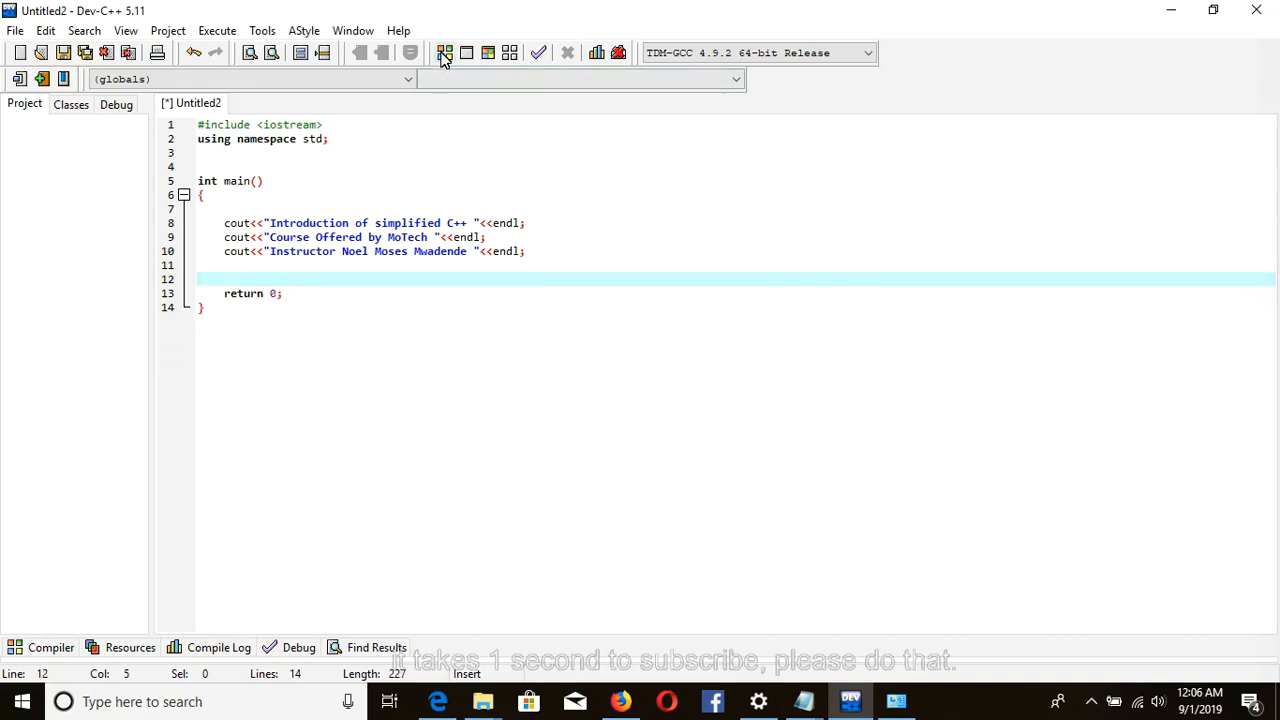
mouse_move(444, 53)
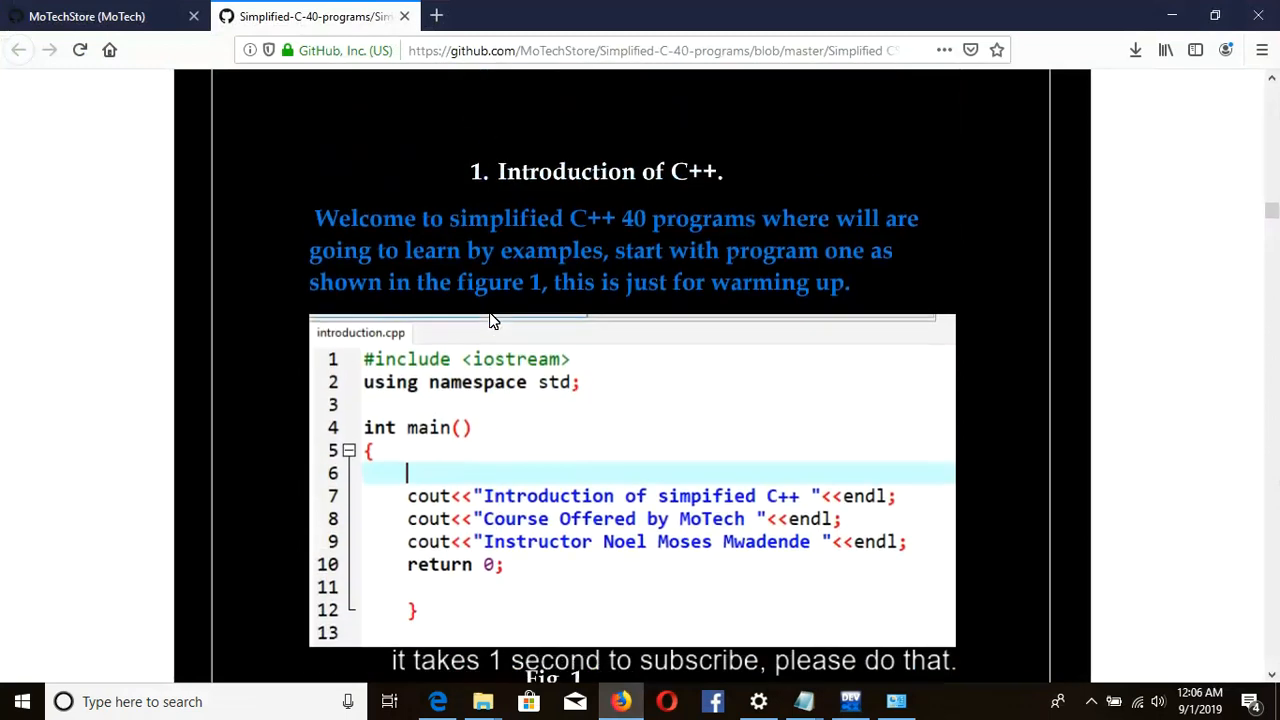
mouse_move(395, 337)
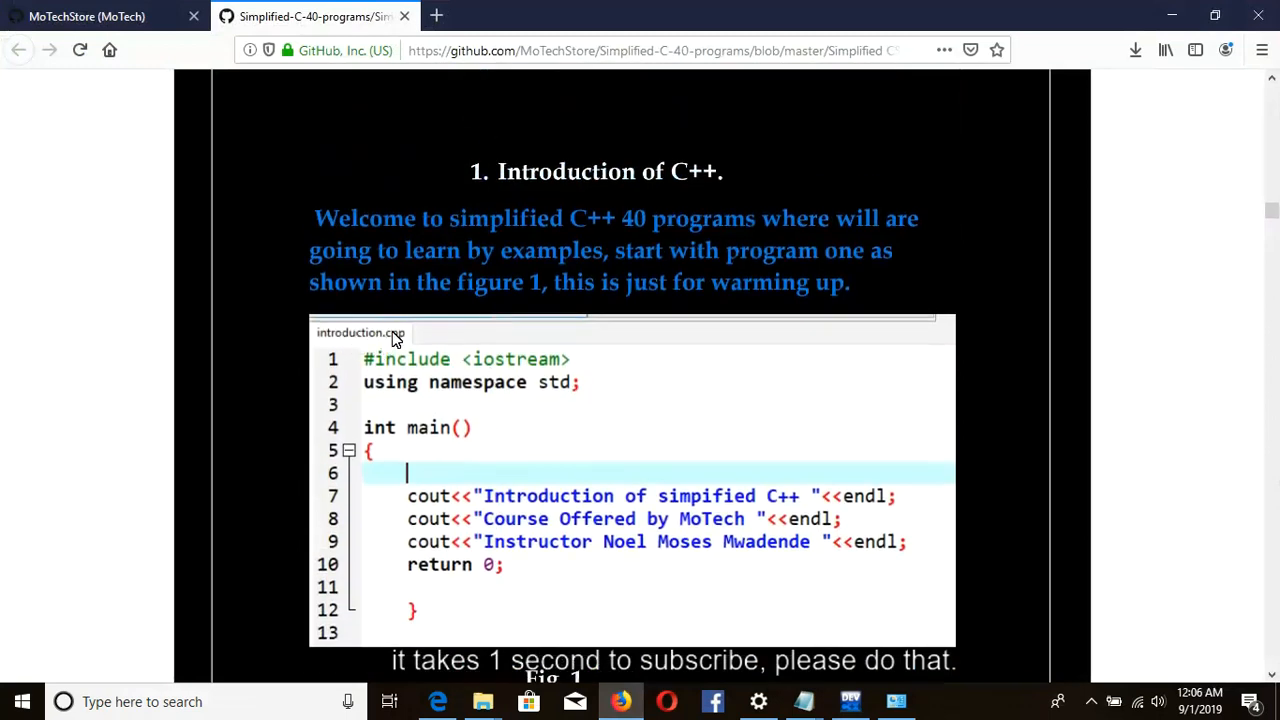
mouse_move(643, 404)
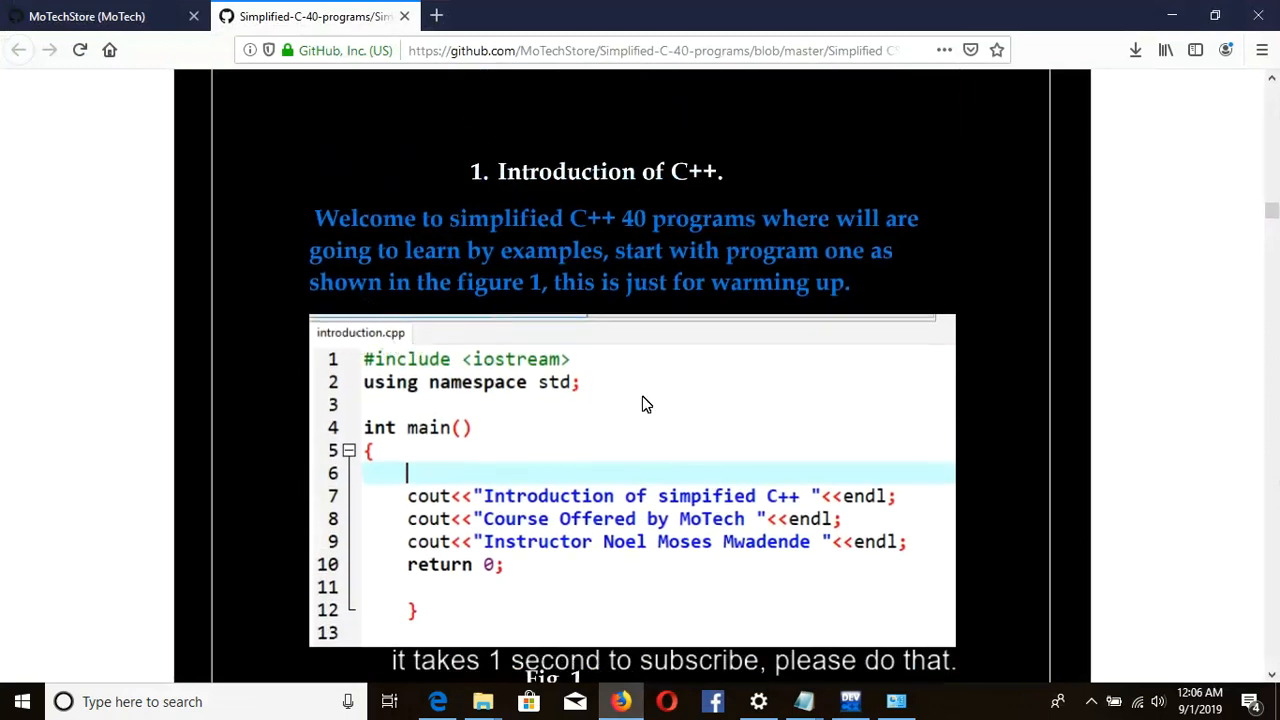
mouse_move(722, 489)
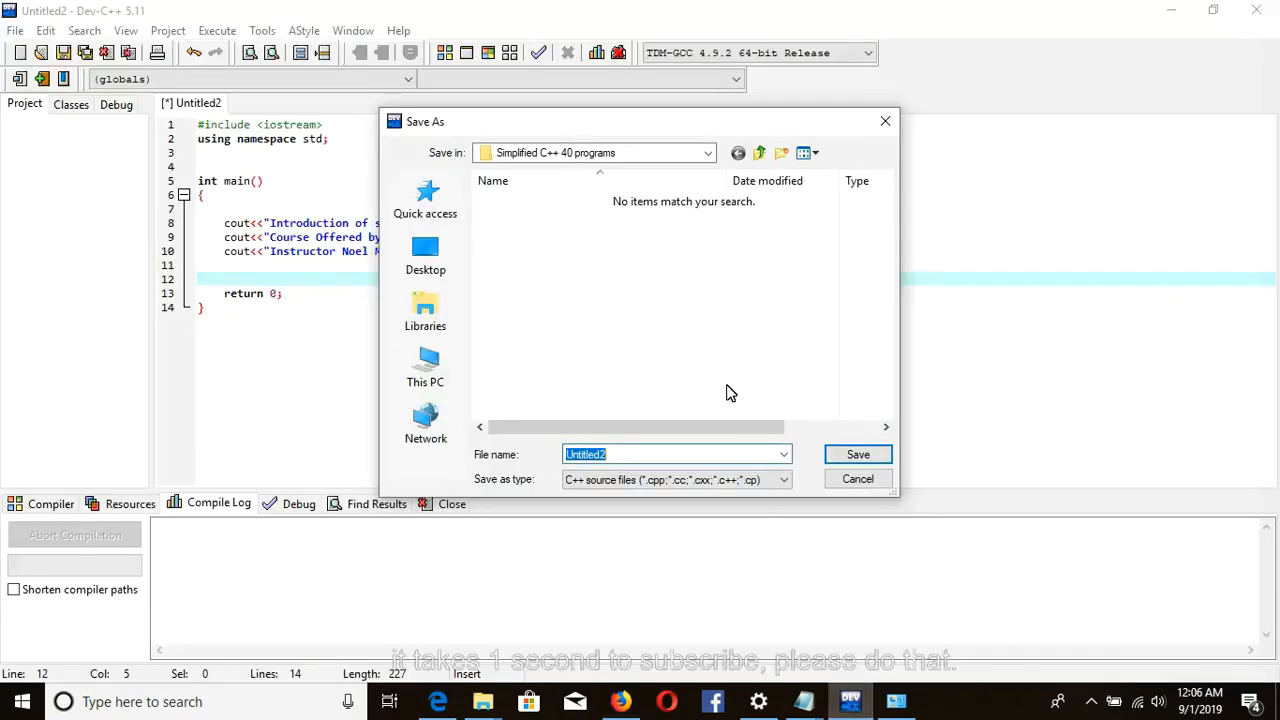
- Save the code as introduction.cpp in the Simplified C++ 40 programs folder
type("introduction")
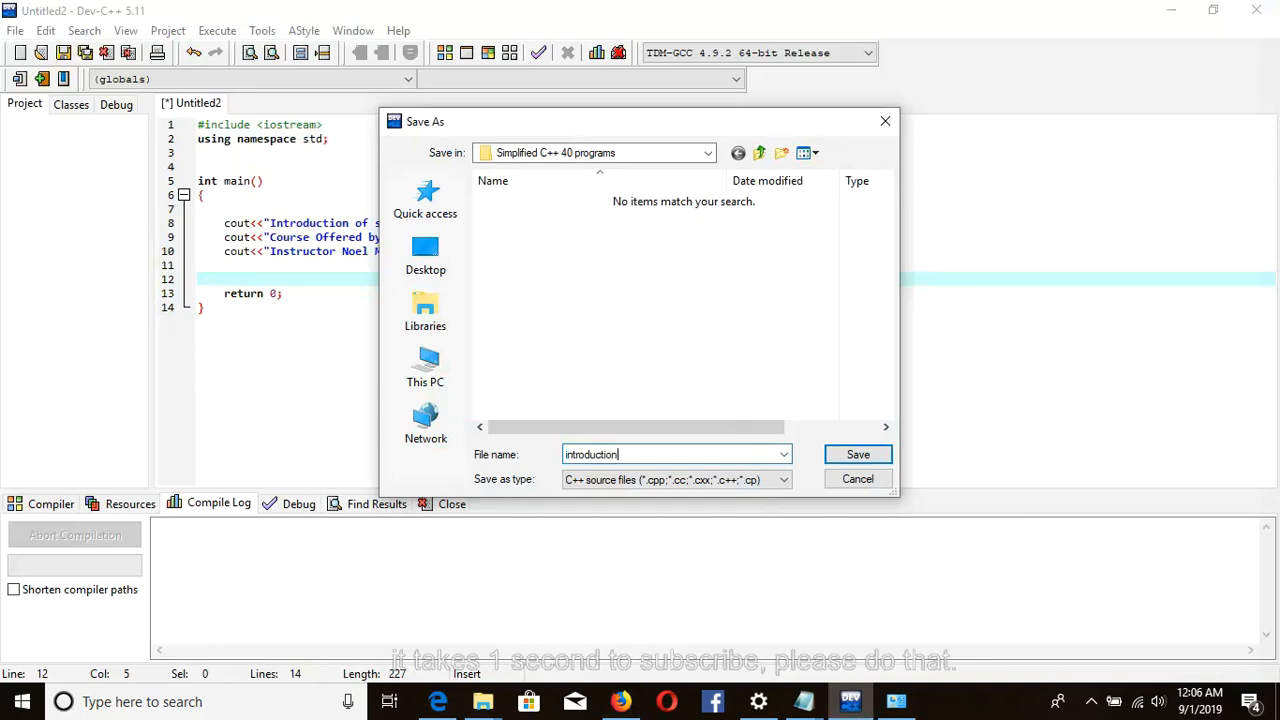
left_click(856, 454)
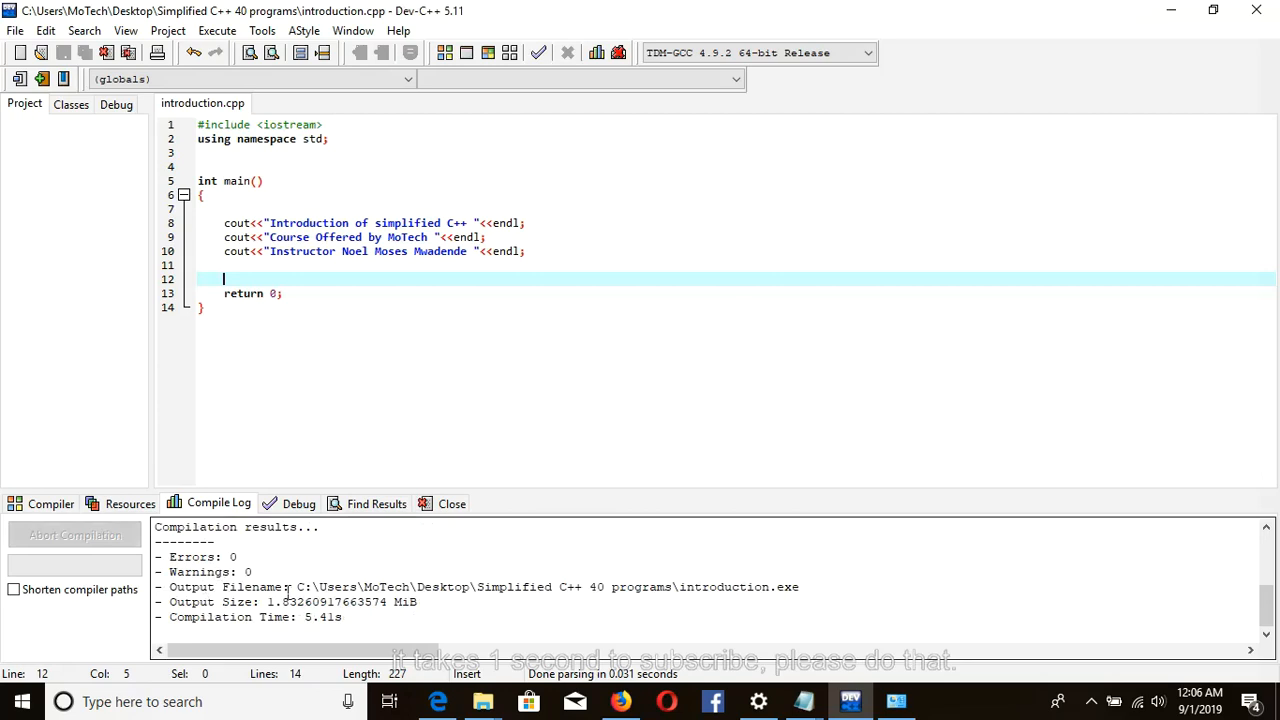
mouse_move(473, 79)
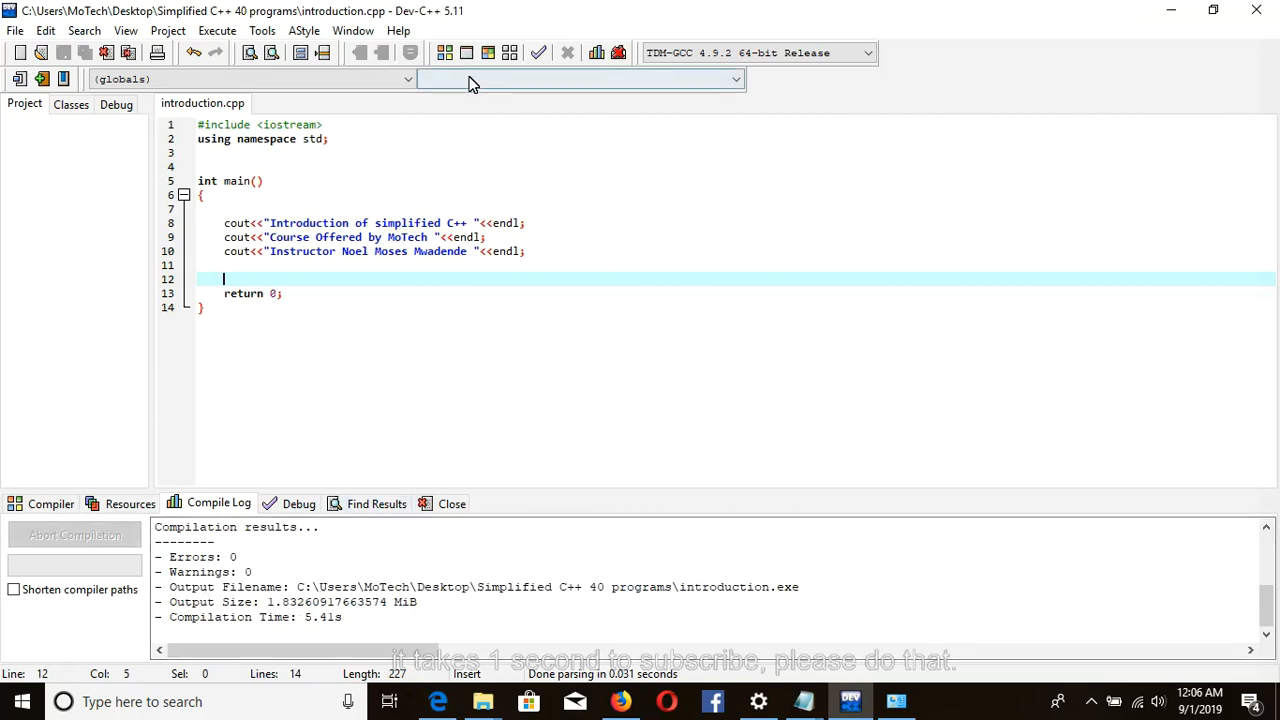
- Compile and run introduction.cpp to show its three console lines
left_click(488, 53)
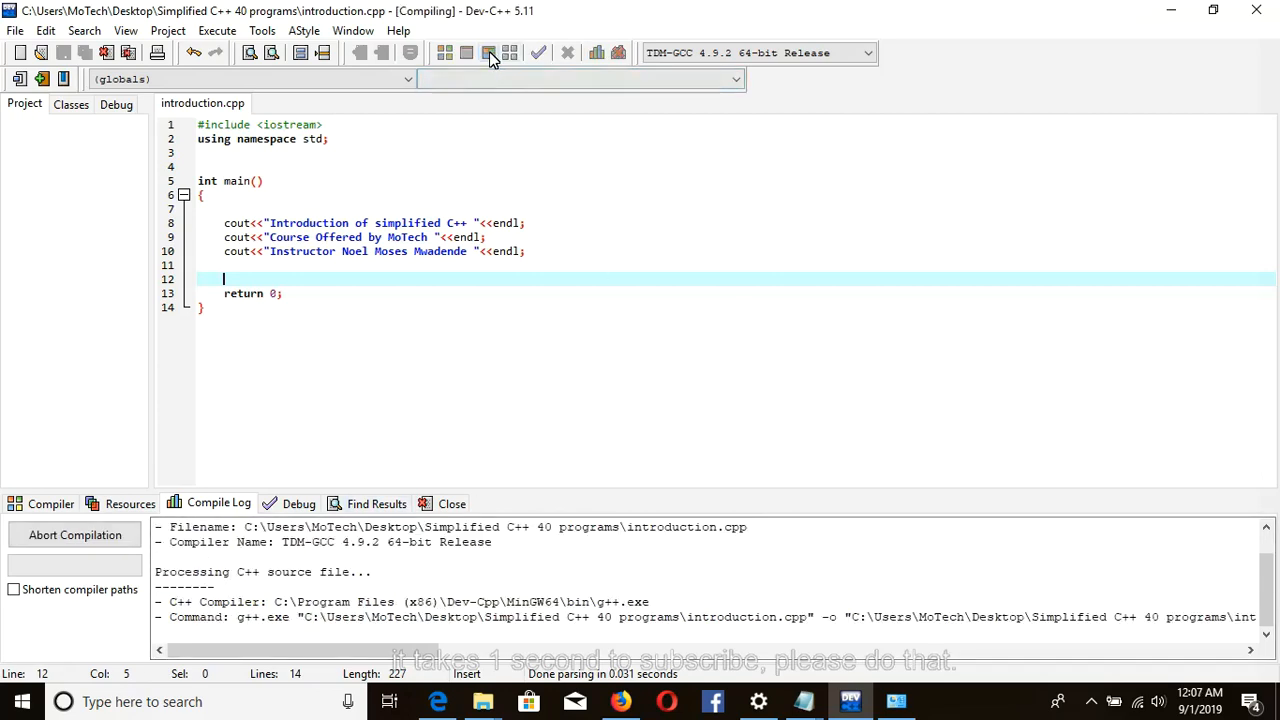
left_click(488, 53)
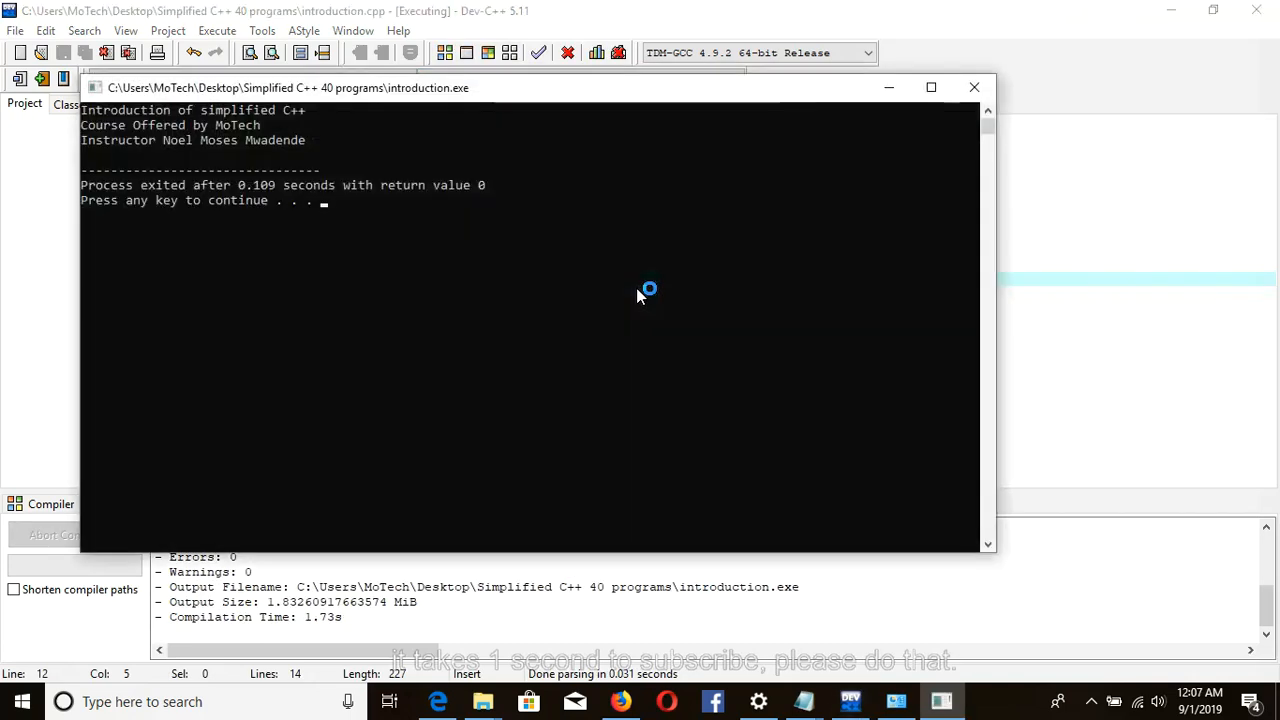
mouse_move(410, 110)
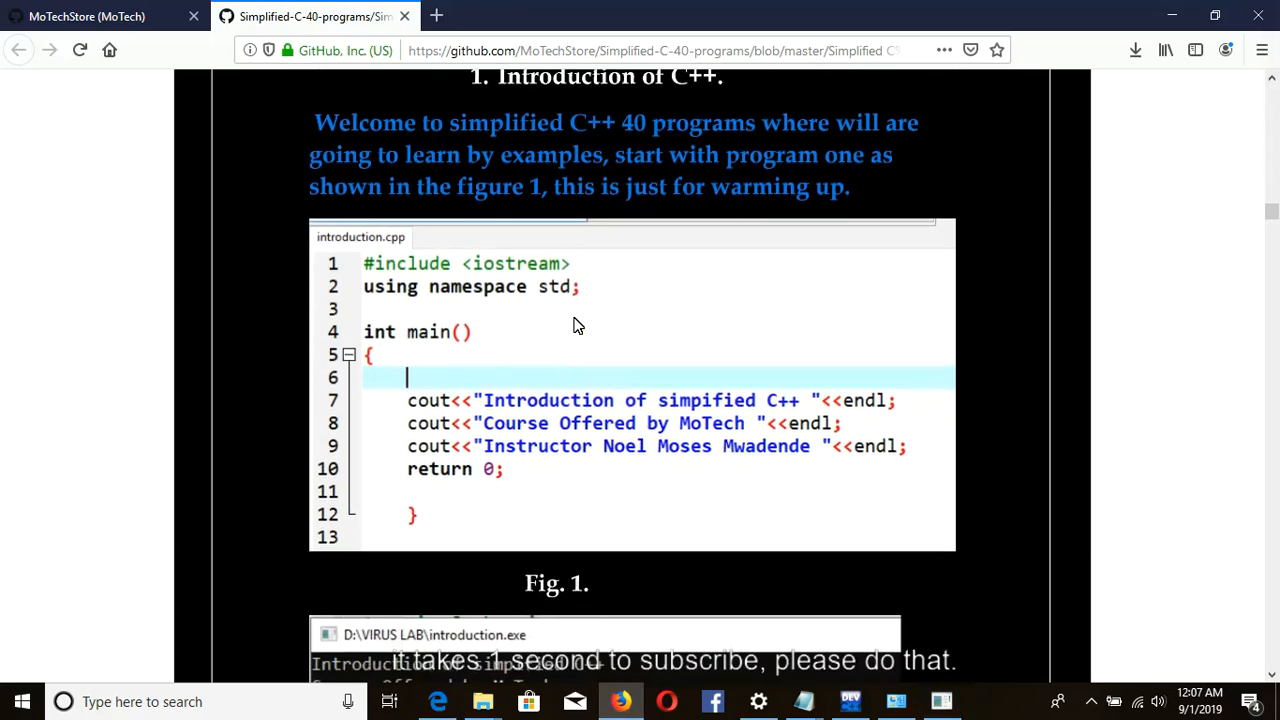
- Scroll to Fig. 2 and set the console window beside it to compare outputs
scroll("down", 3)
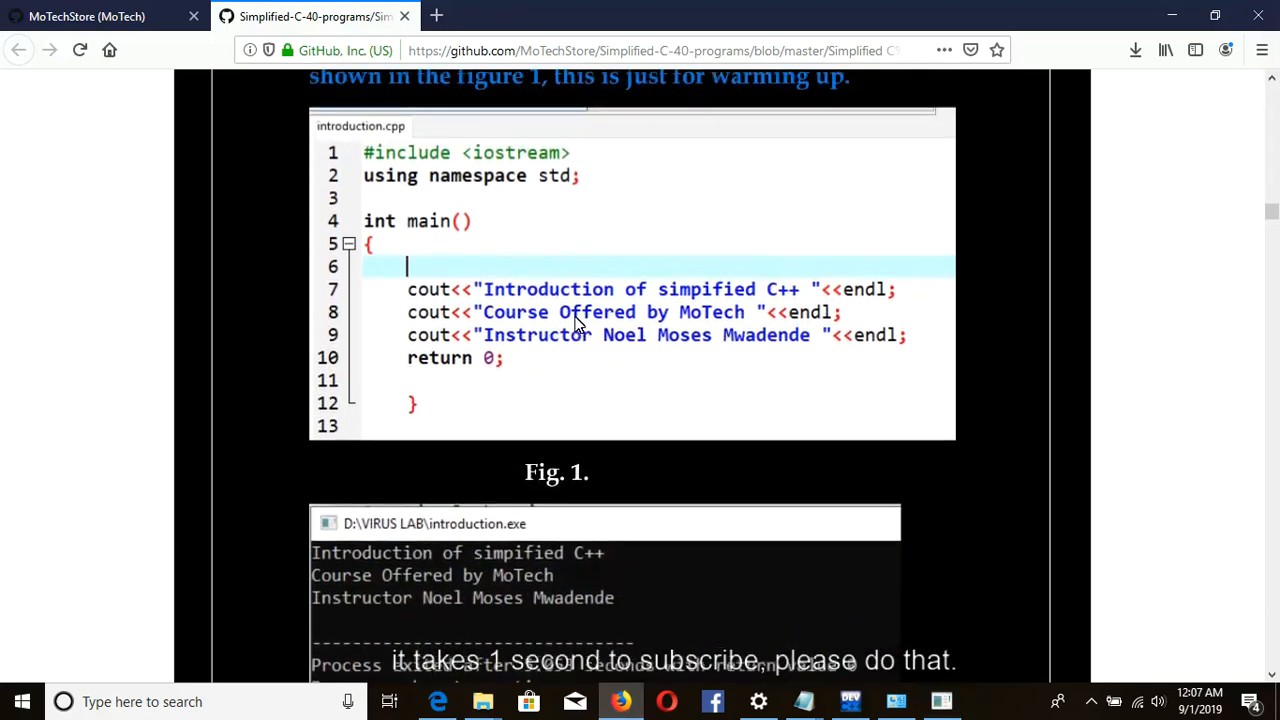
scroll("down", 3)
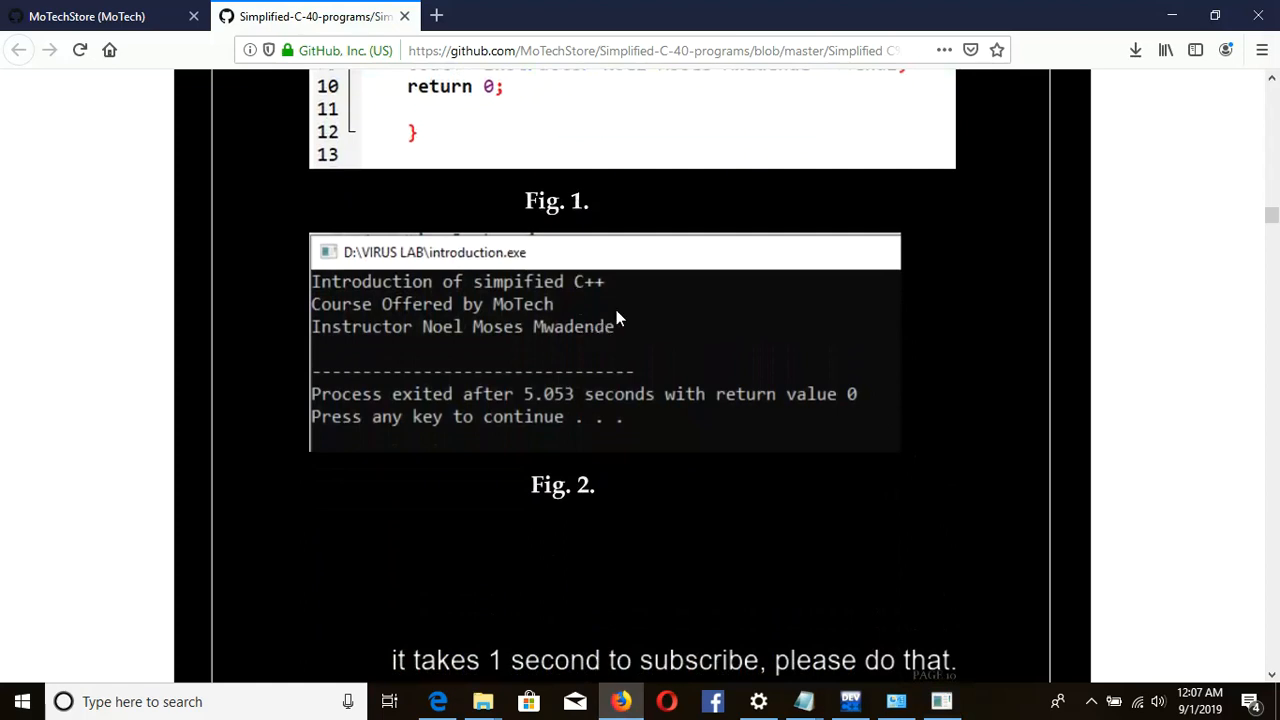
mouse_move(750, 323)
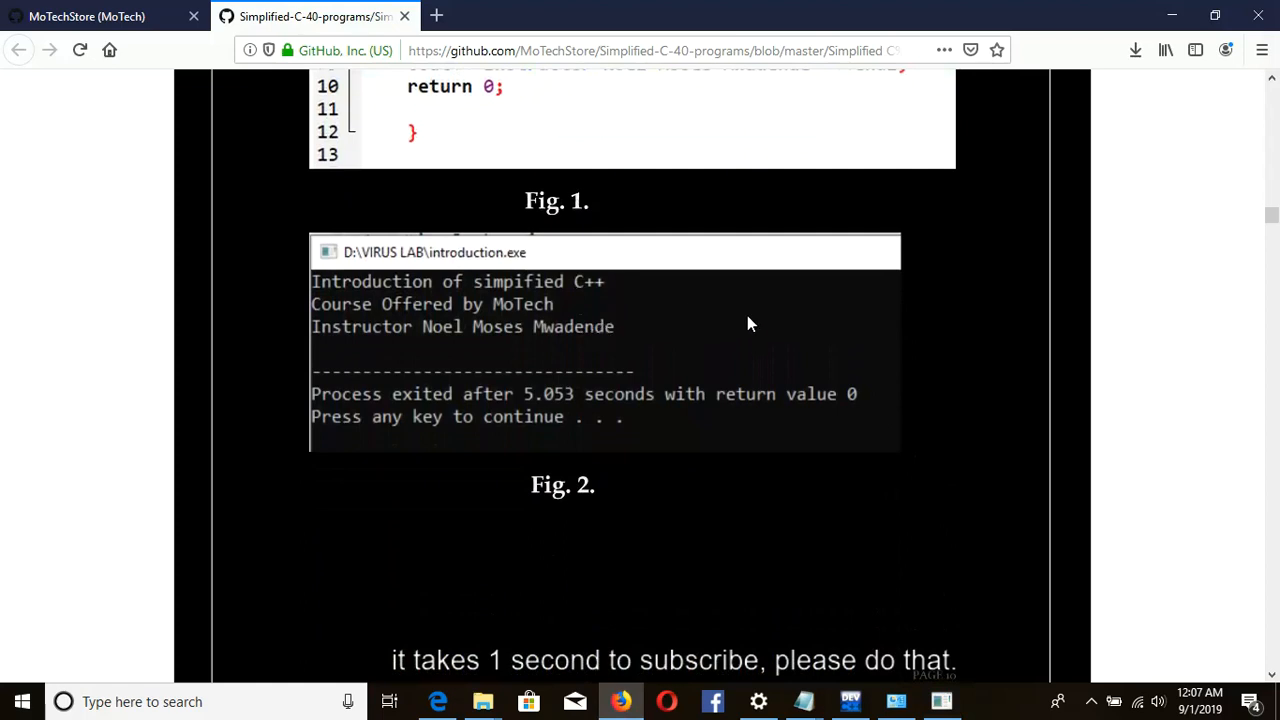
mouse_move(940, 701)
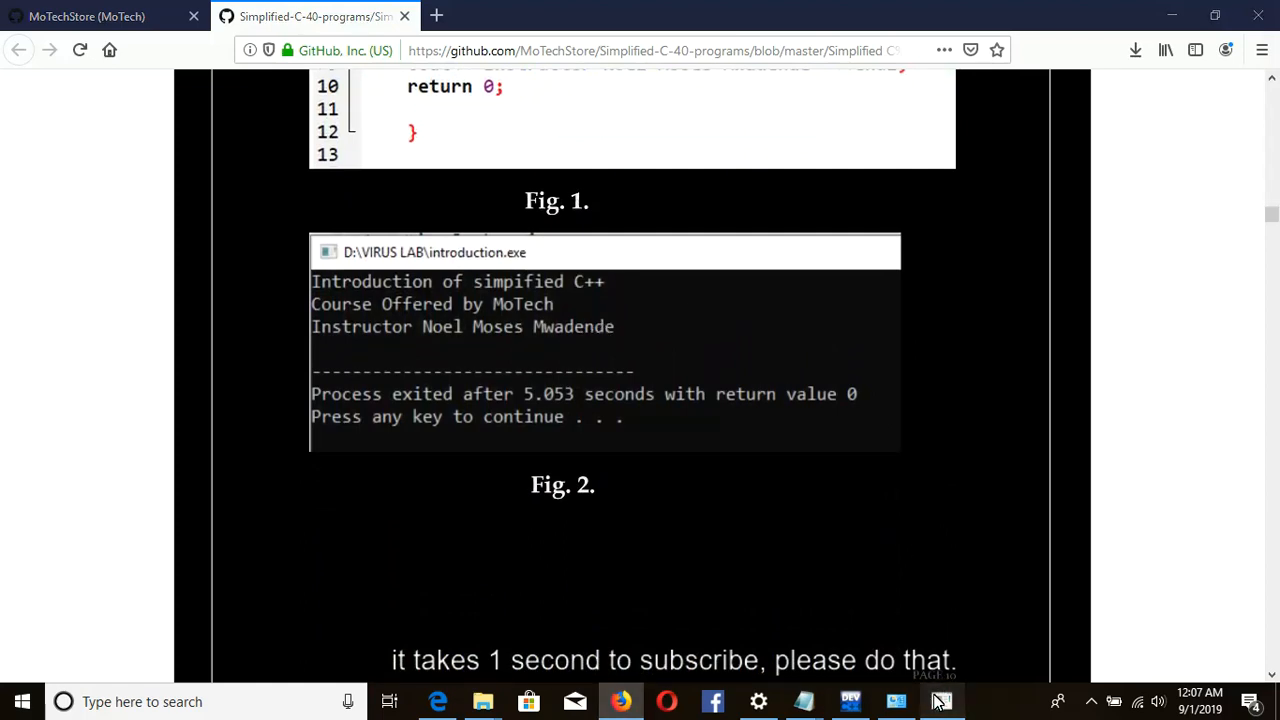
left_click(940, 701)
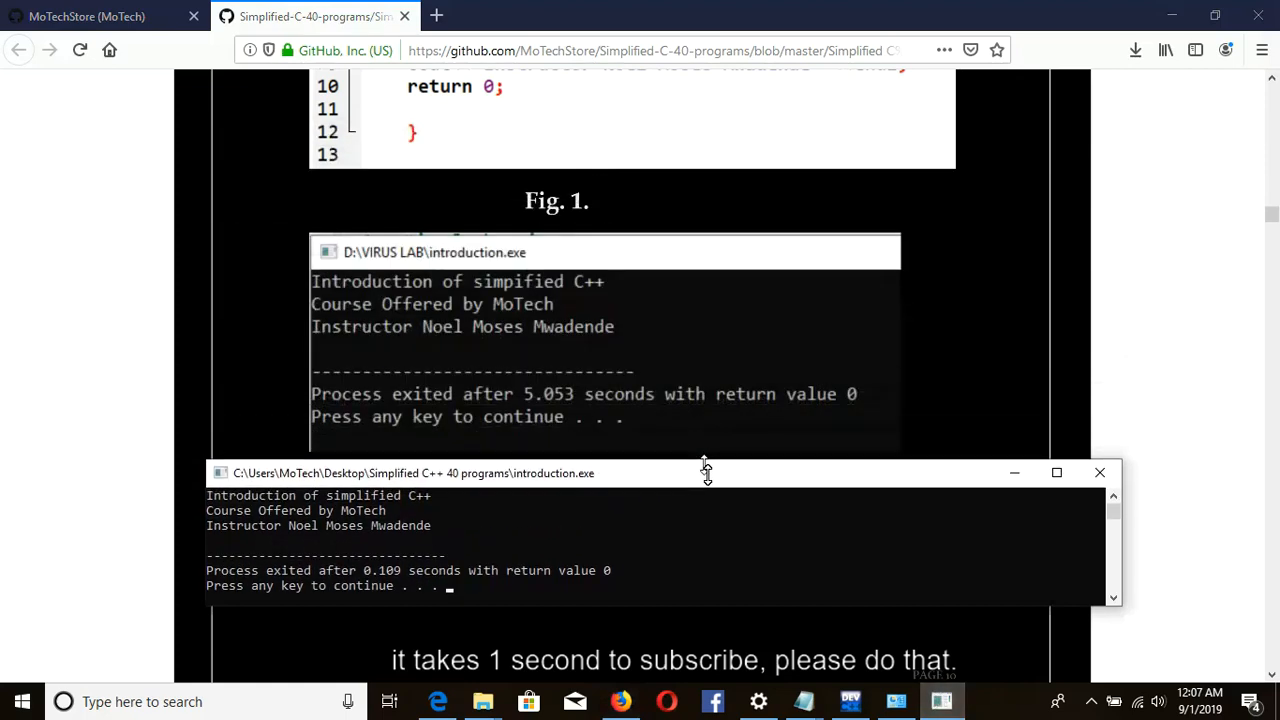
scroll("down", 3)
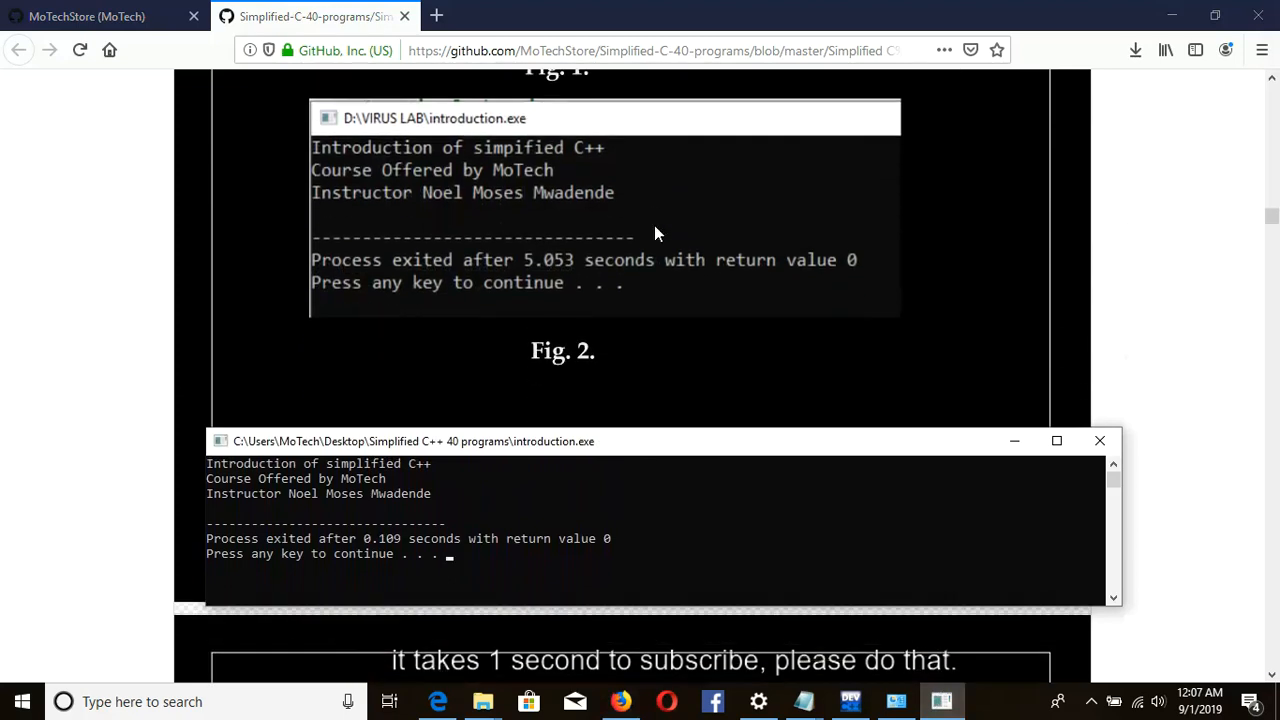
scroll("down", 3)
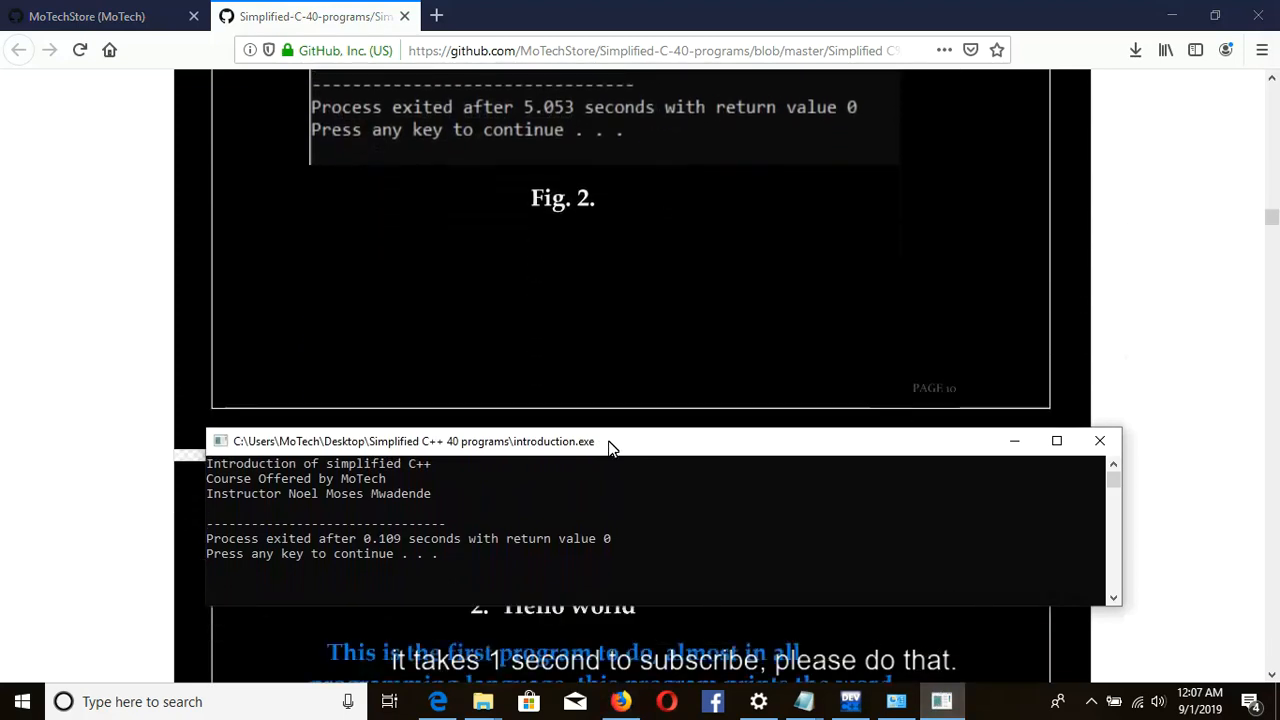
scroll("down", 3)
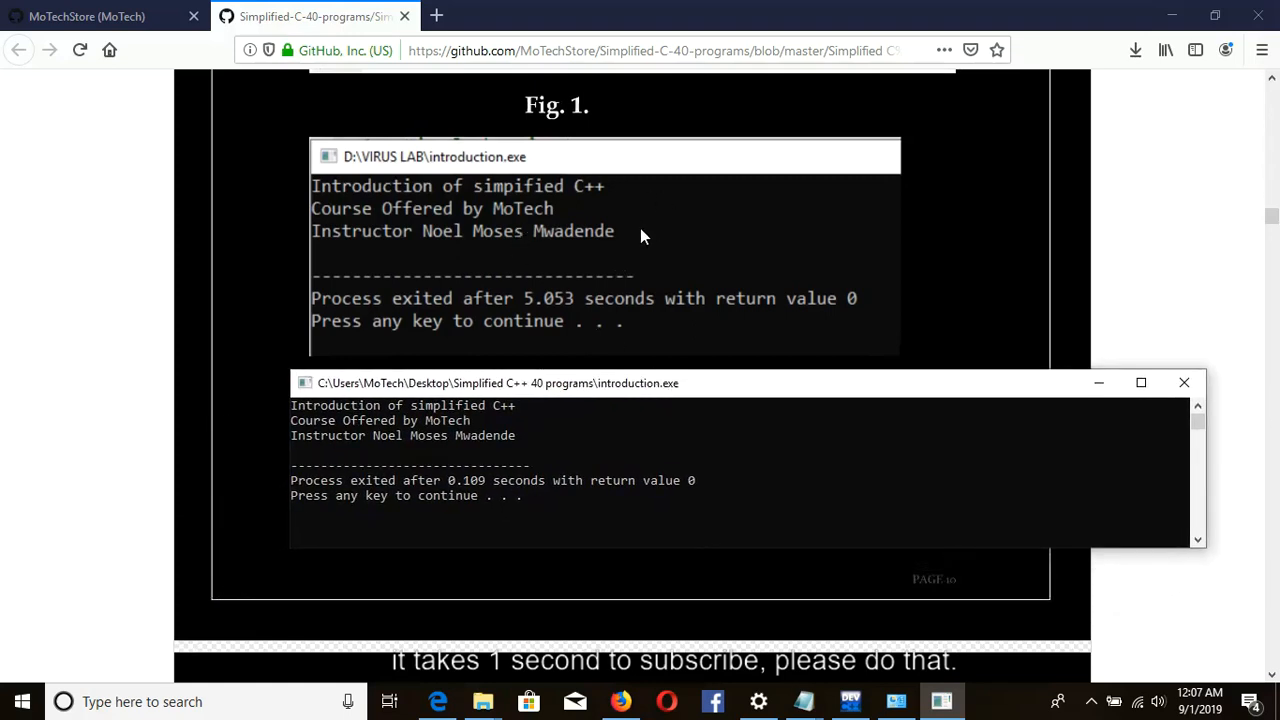
left_click(1184, 382)
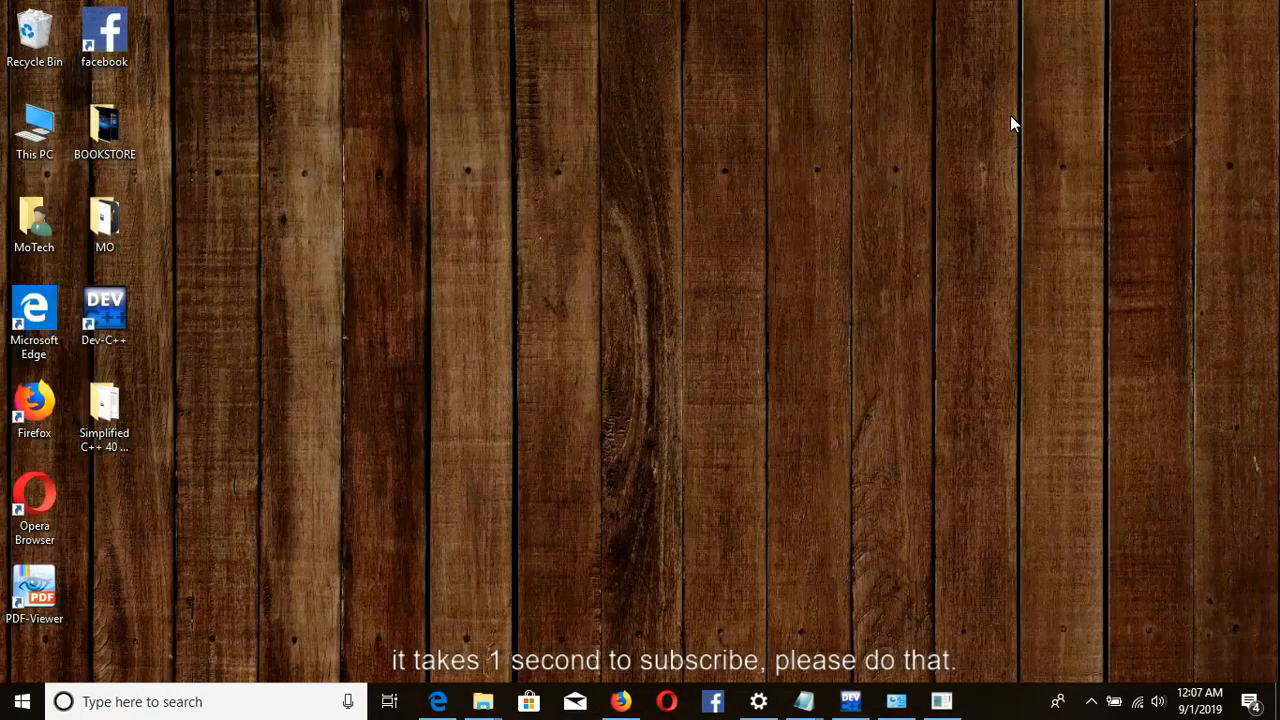
mouse_move(1010, 160)
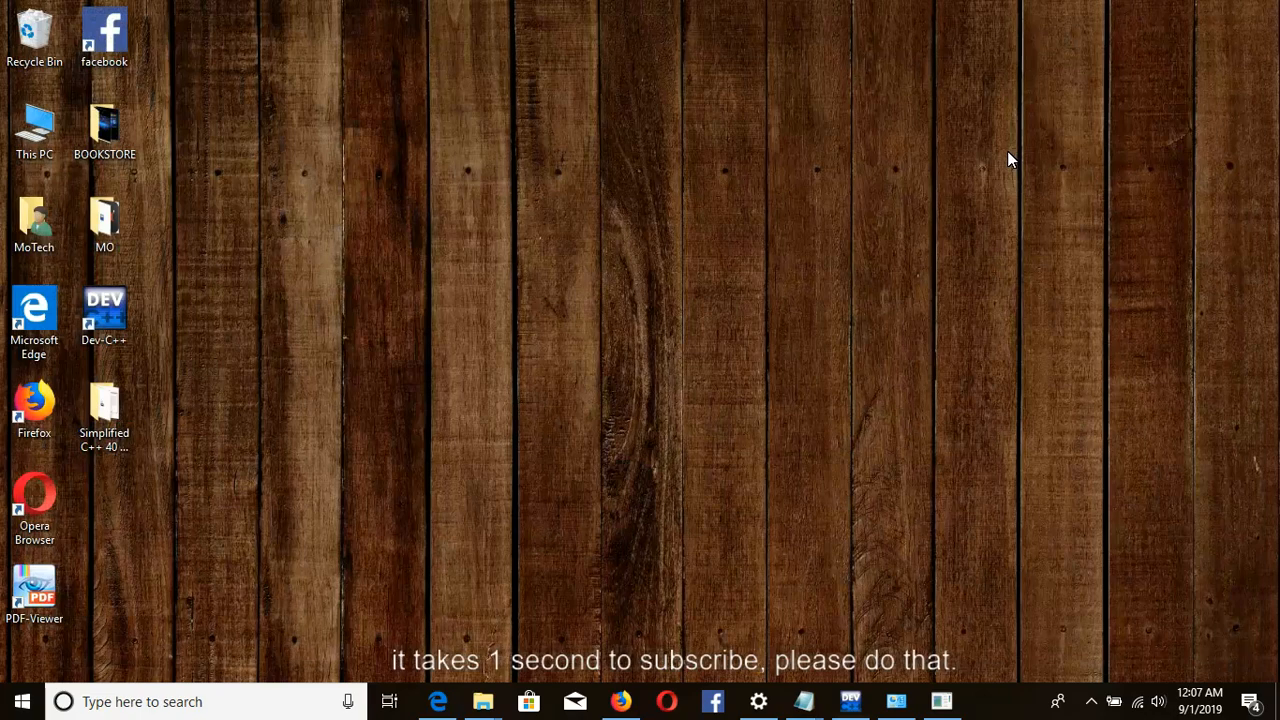